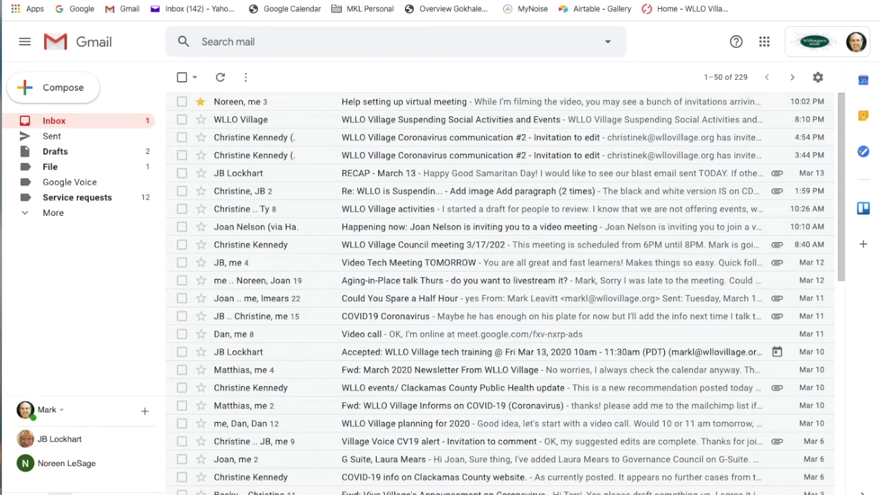
pyautogui.moveTo(499, 314)
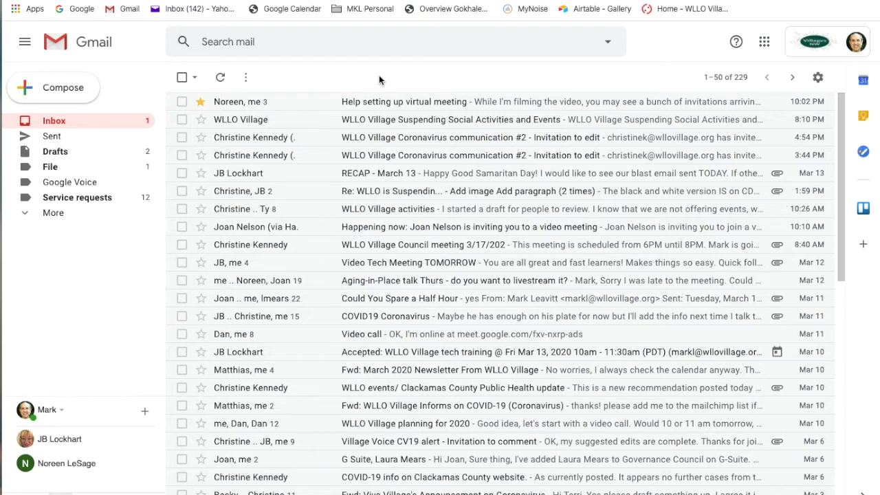
pyautogui.moveTo(736, 41)
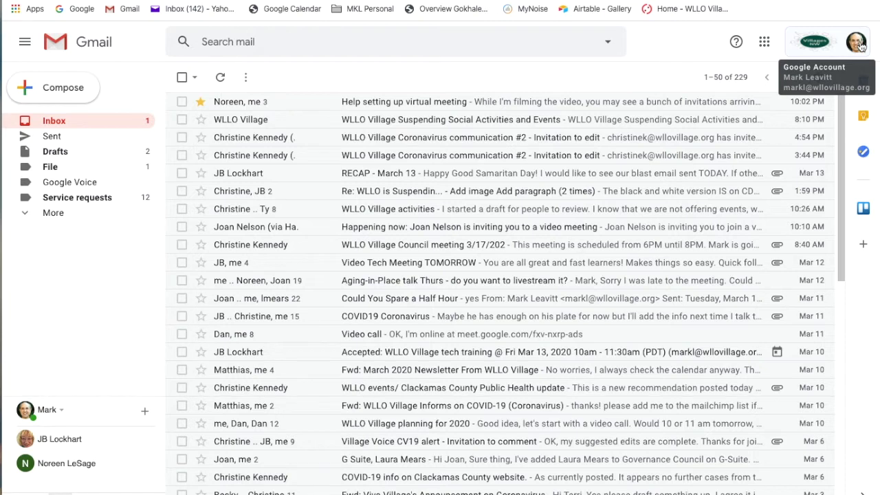
# Open Gmail's Google apps launcher and scroll to find Meet
pyautogui.click(856, 41)
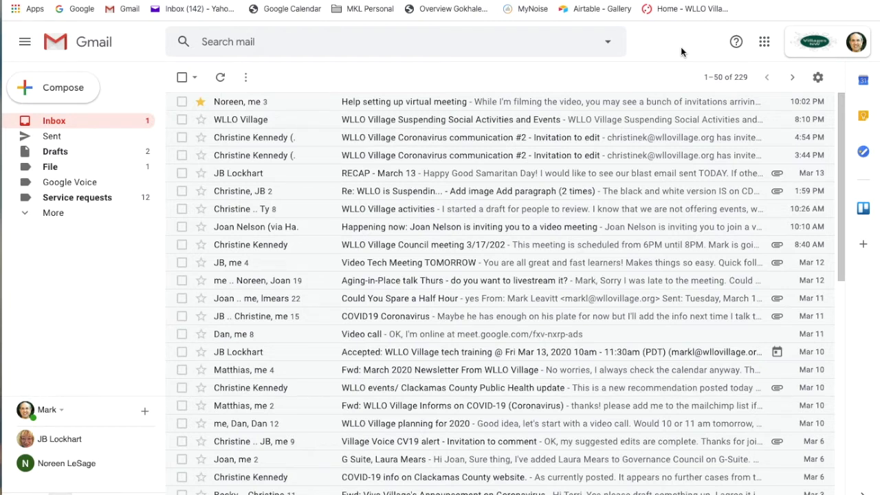
pyautogui.moveTo(763, 41)
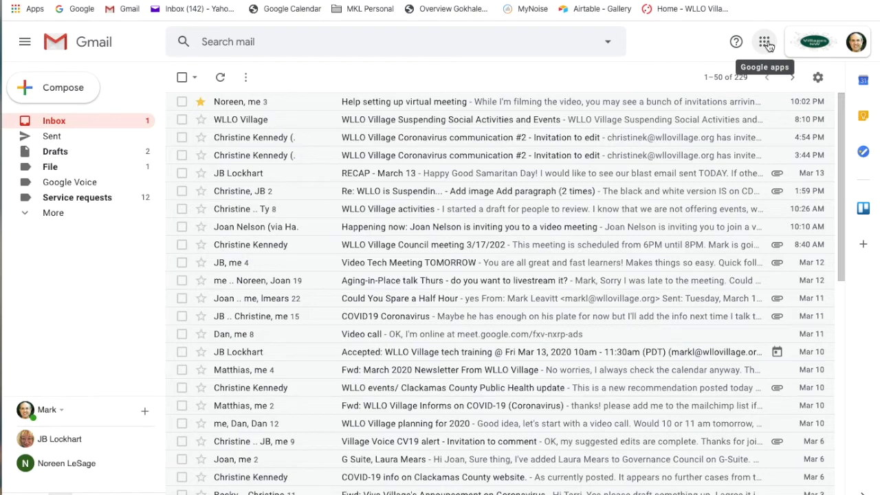
pyautogui.click(764, 41)
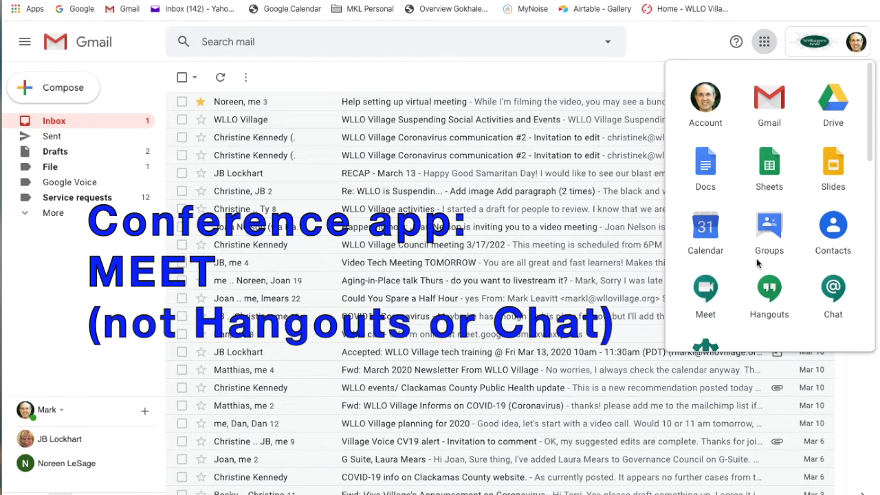
pyautogui.scroll(-3)
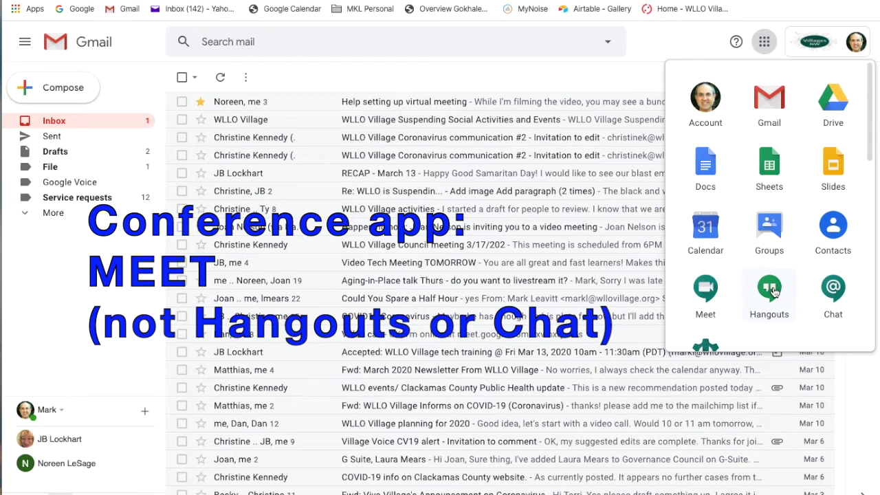
pyautogui.moveTo(704, 289)
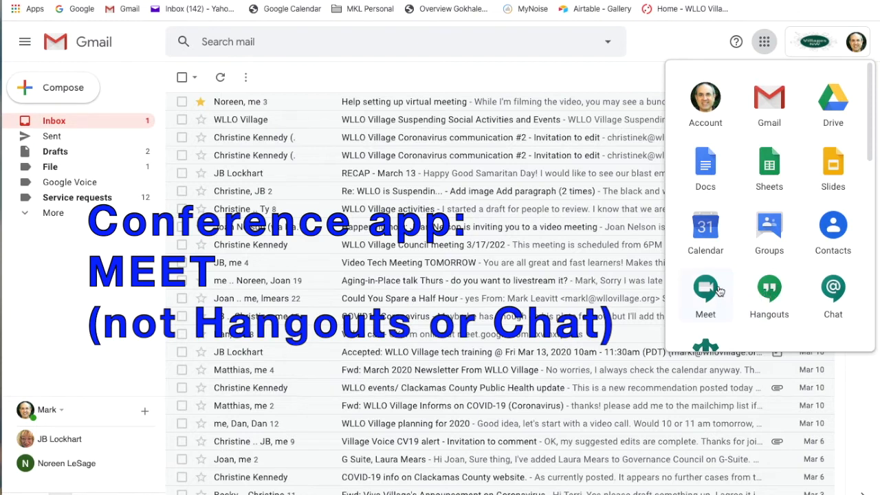
pyautogui.moveTo(715, 292)
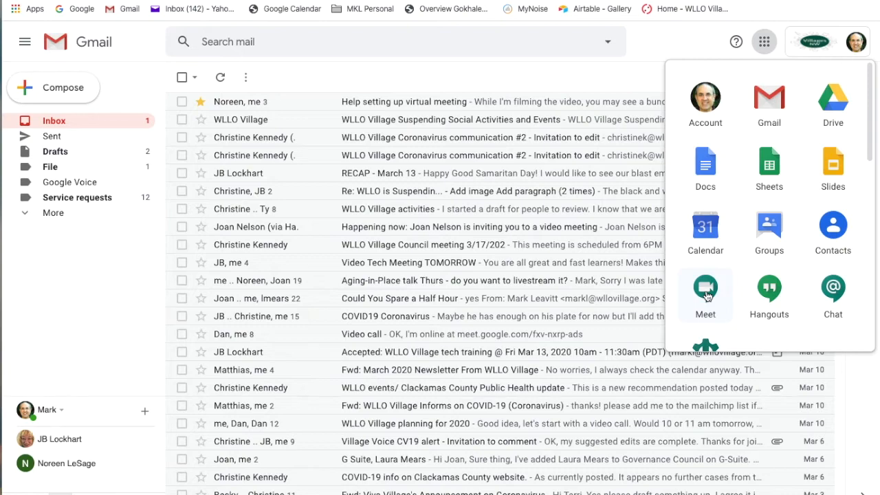
# Launch Google Meet and enter 'TestMeeting' as the meeting nickname
pyautogui.click(704, 287)
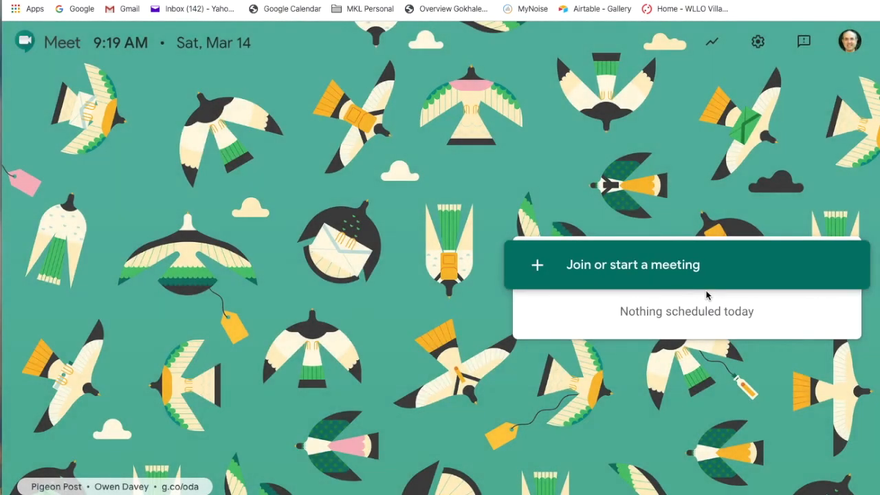
pyautogui.moveTo(588, 268)
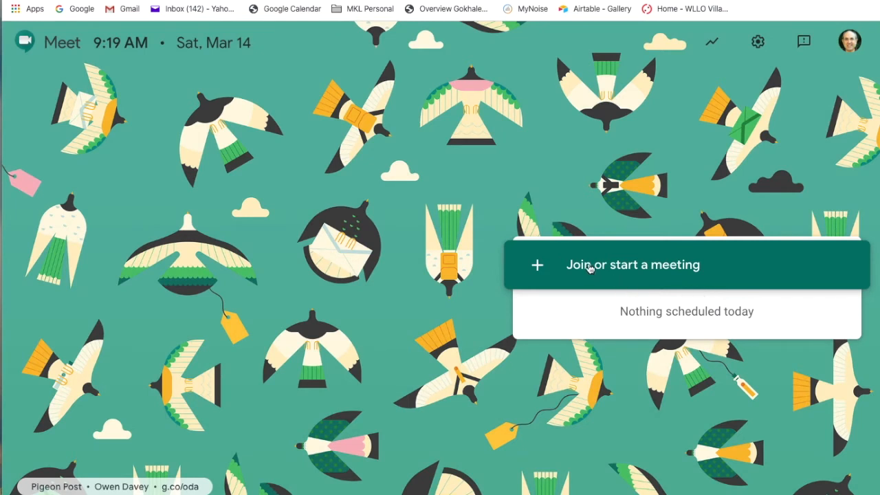
pyautogui.moveTo(588, 268)
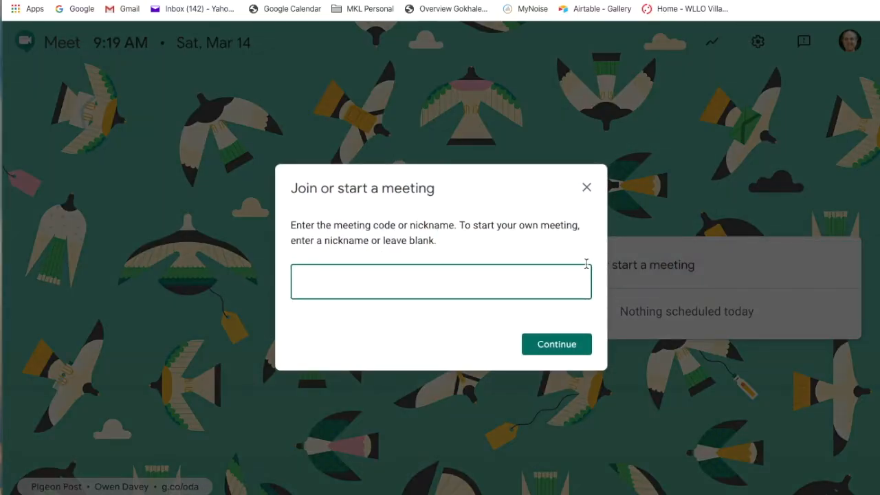
pyautogui.write('TestMeeting')
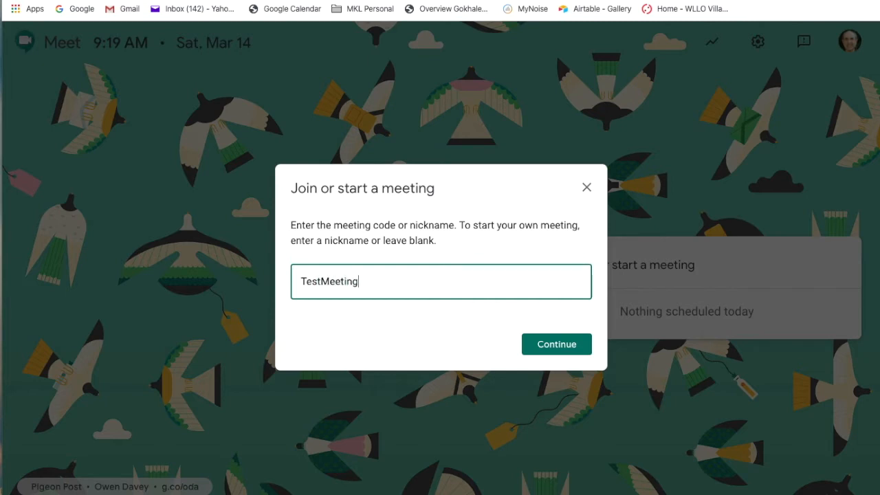
pyautogui.moveTo(554, 362)
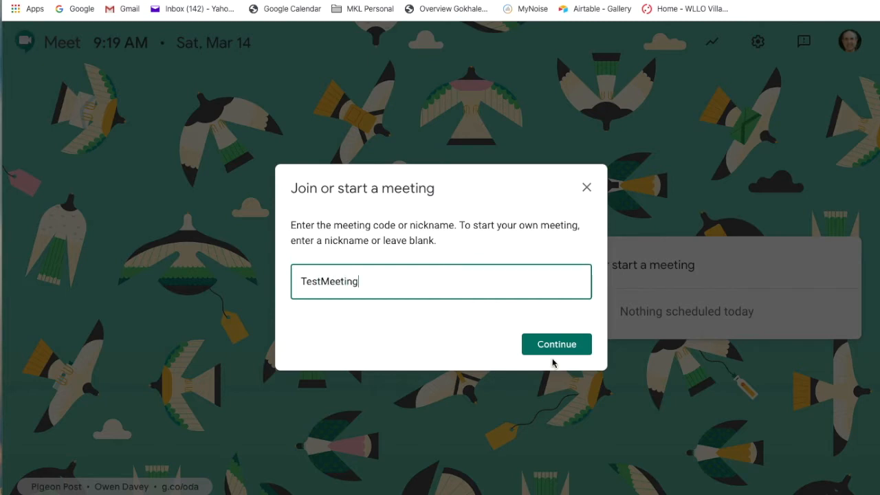
# Continue to the pre-join preview for testmeeting
pyautogui.click(556, 343)
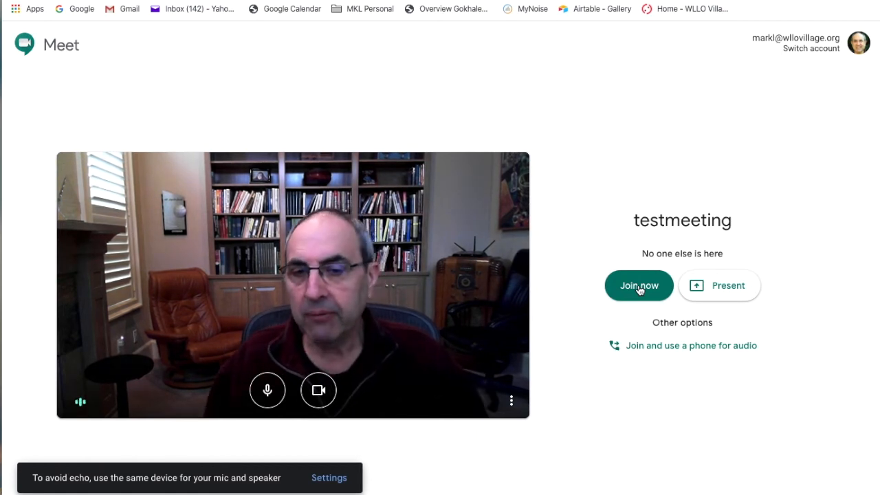
pyautogui.moveTo(727, 286)
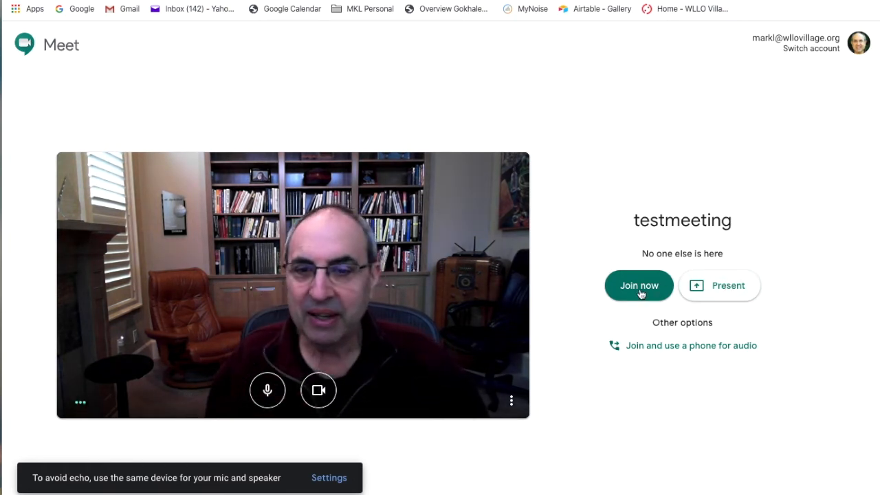
# Join the testmeeting call and copy its joining info
pyautogui.click(638, 285)
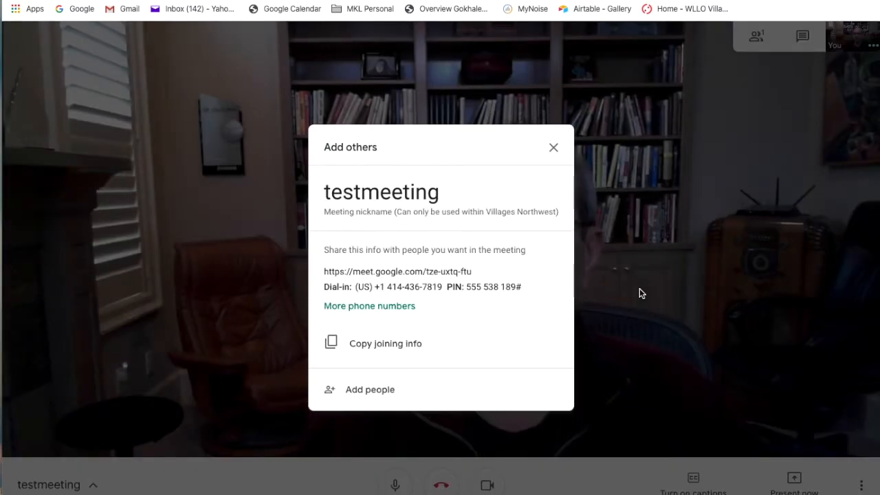
pyautogui.moveTo(508, 201)
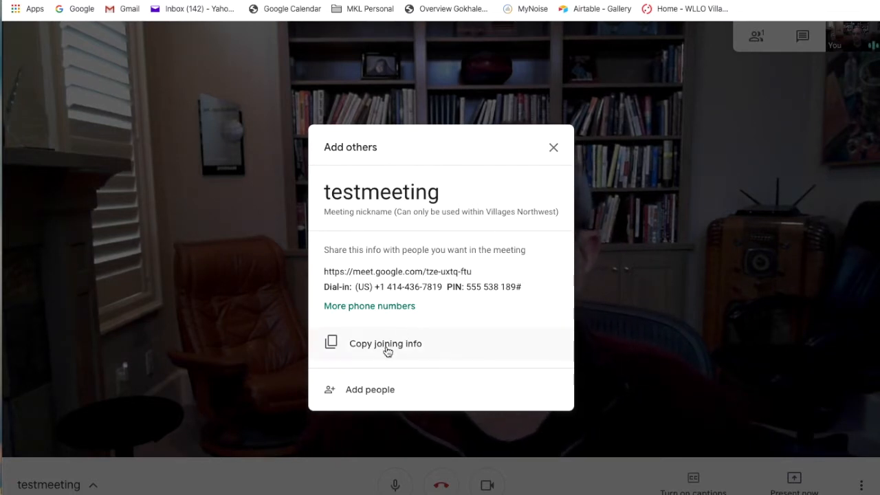
pyautogui.click(385, 343)
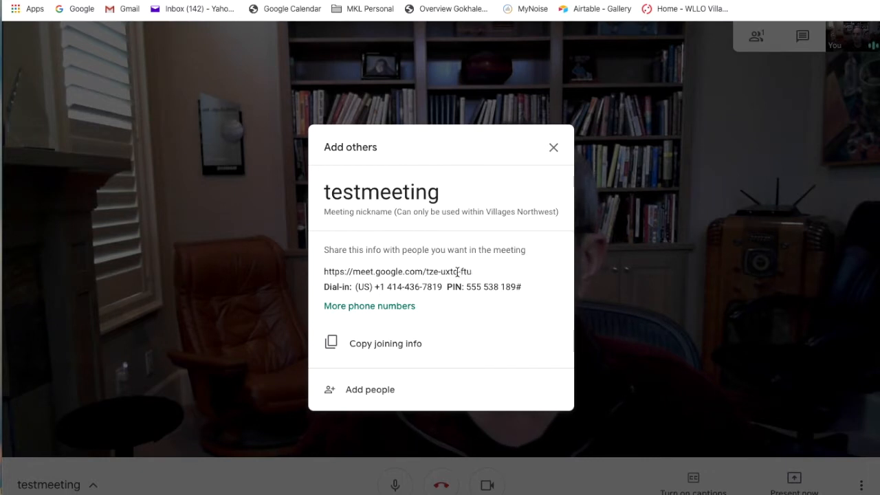
pyautogui.moveTo(450, 272)
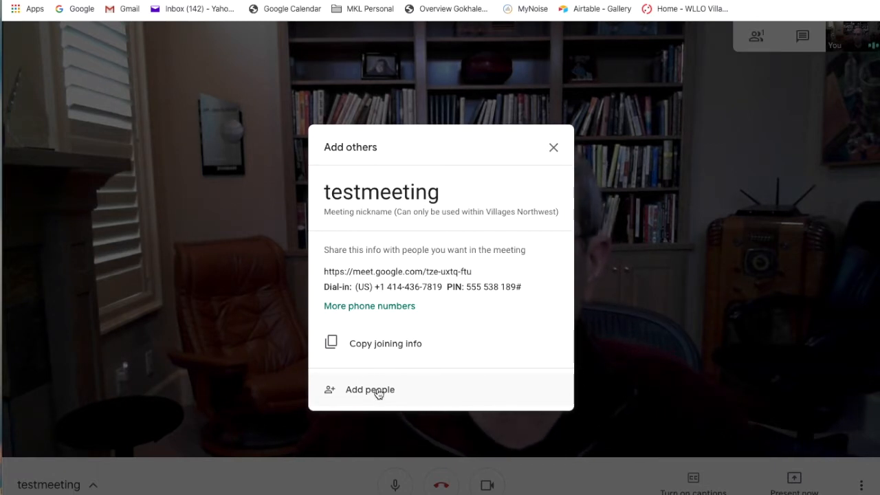
# Search people for 'NO' and add the matching contact to the invite list
pyautogui.click(369, 389)
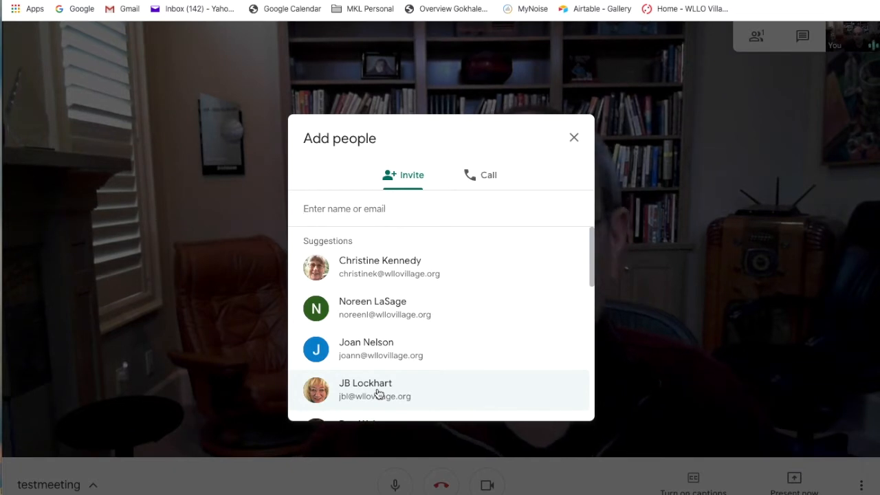
pyautogui.write('NO')
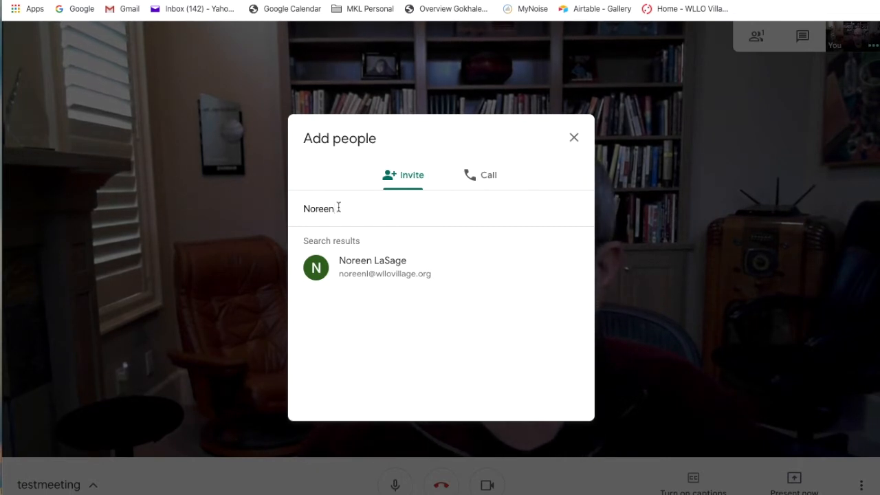
pyautogui.click(371, 267)
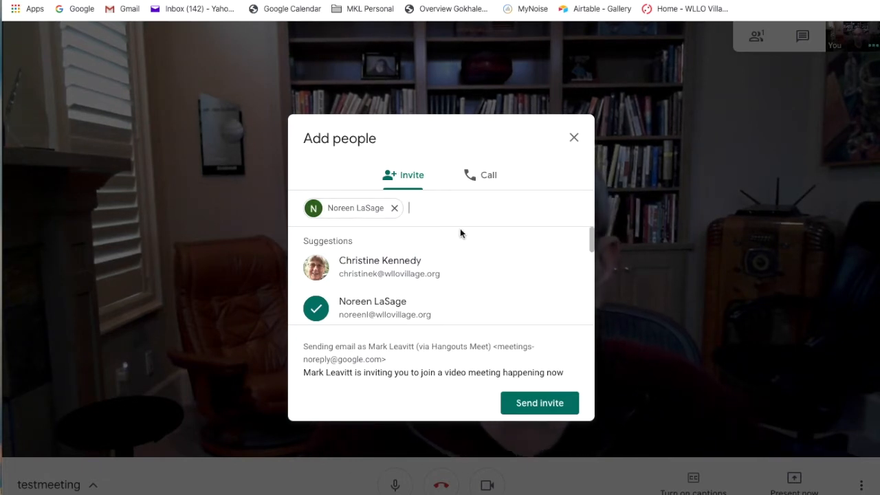
pyautogui.moveTo(476, 214)
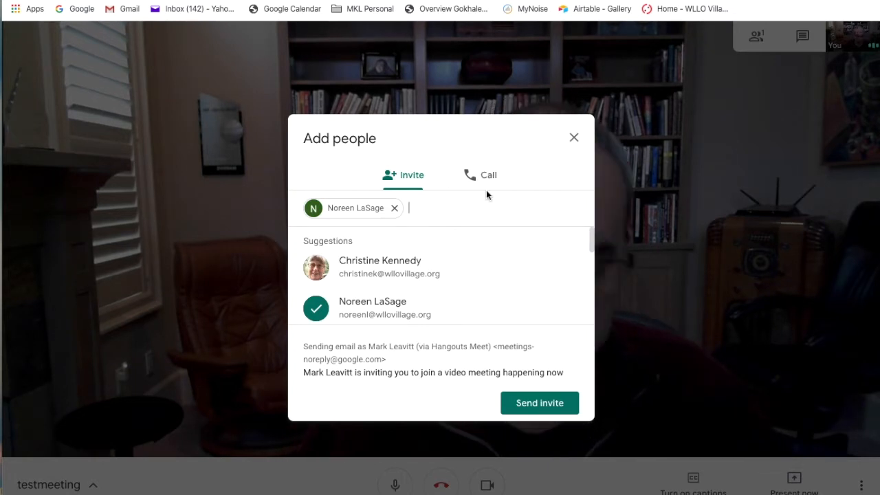
pyautogui.write('jb')
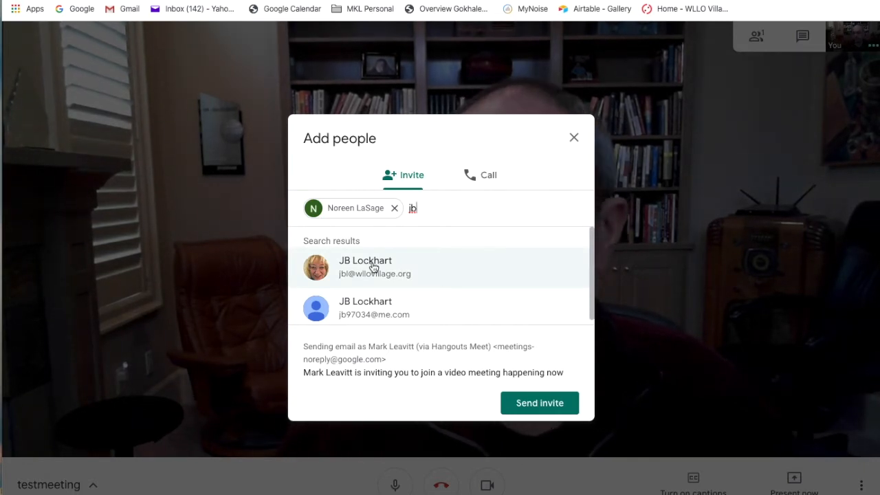
pyautogui.moveTo(365, 307)
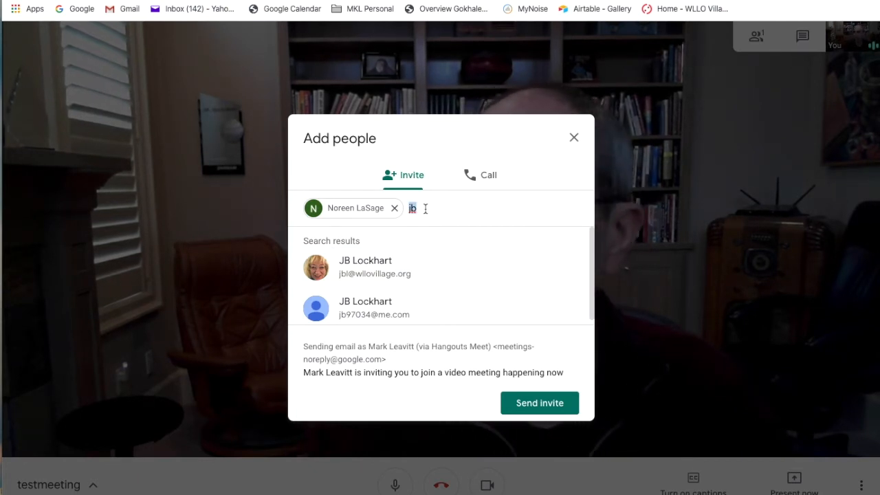
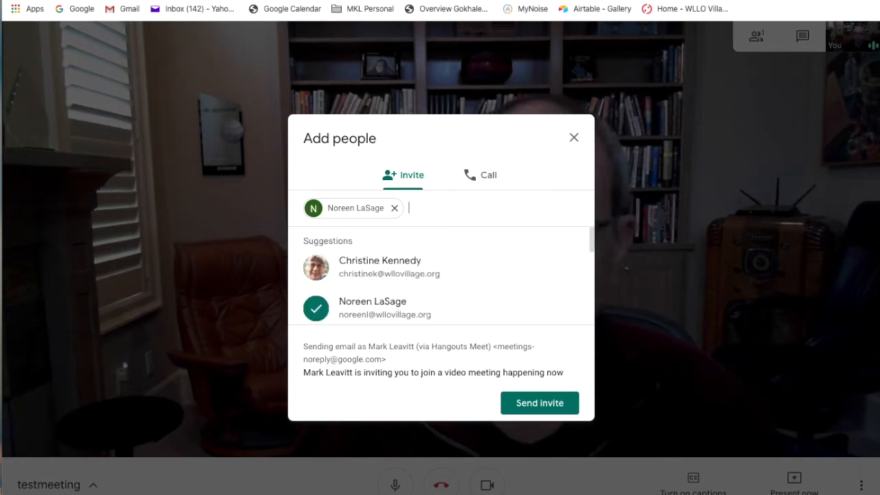
pyautogui.moveTo(477, 296)
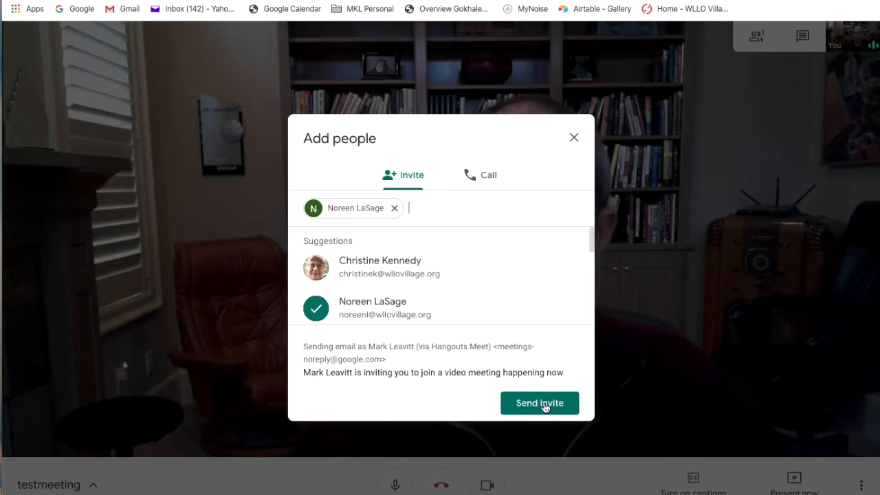
pyautogui.click(539, 403)
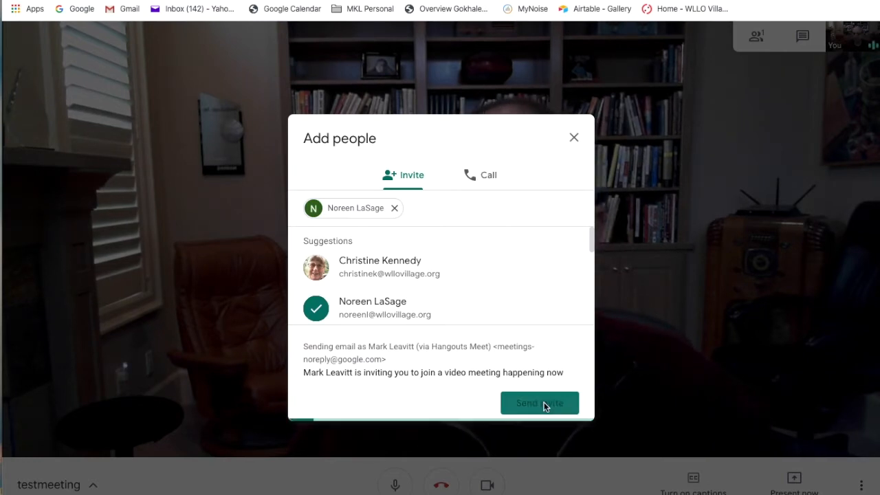
pyautogui.click(540, 402)
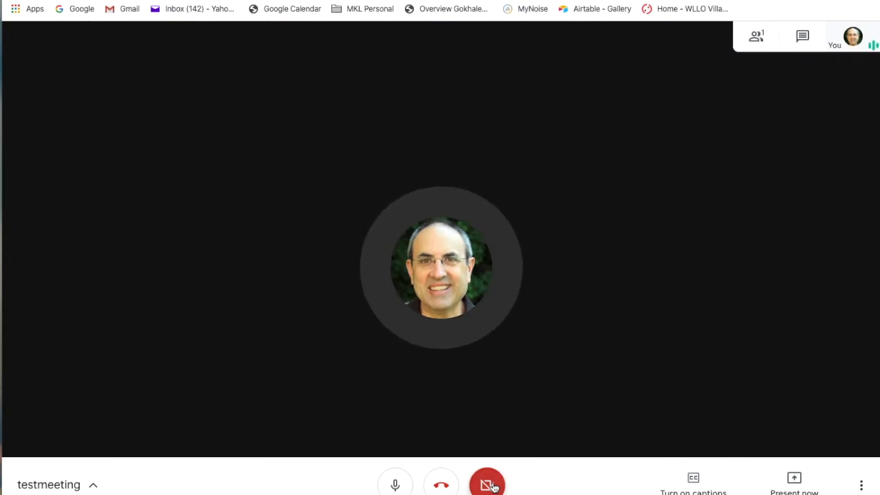
# Turn the camera back on in the call
pyautogui.click(487, 483)
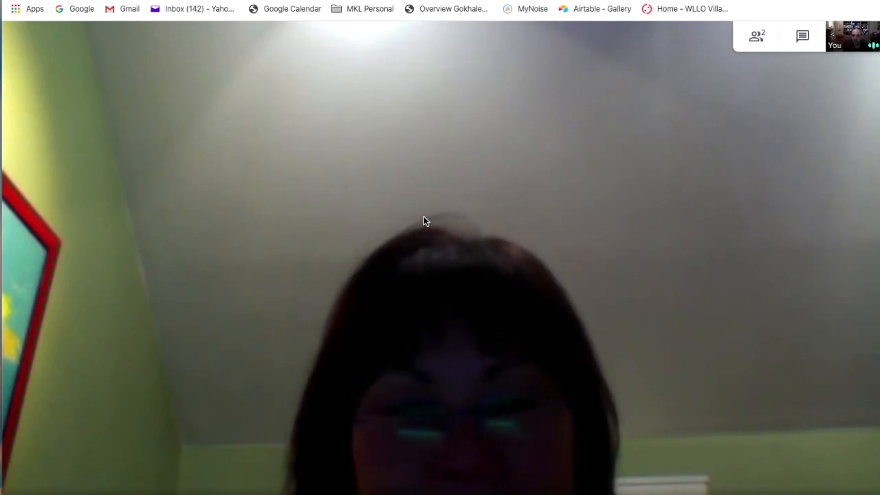
pyautogui.click(756, 35)
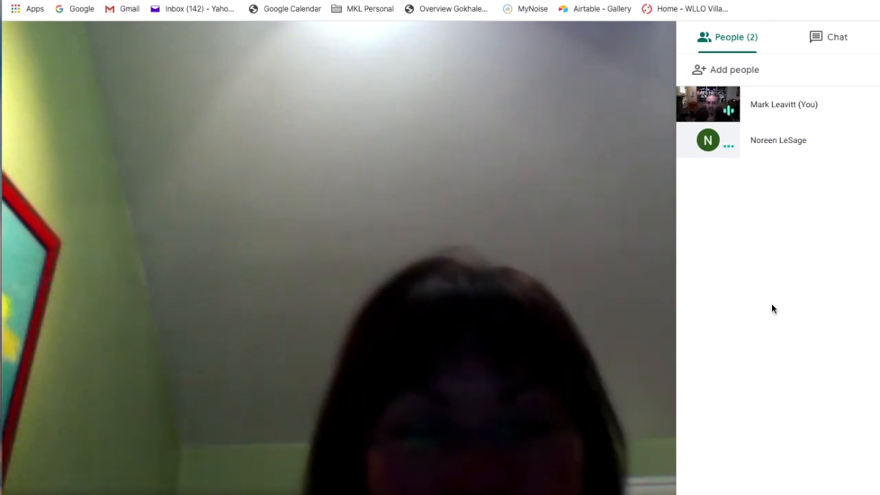
pyautogui.moveTo(775, 187)
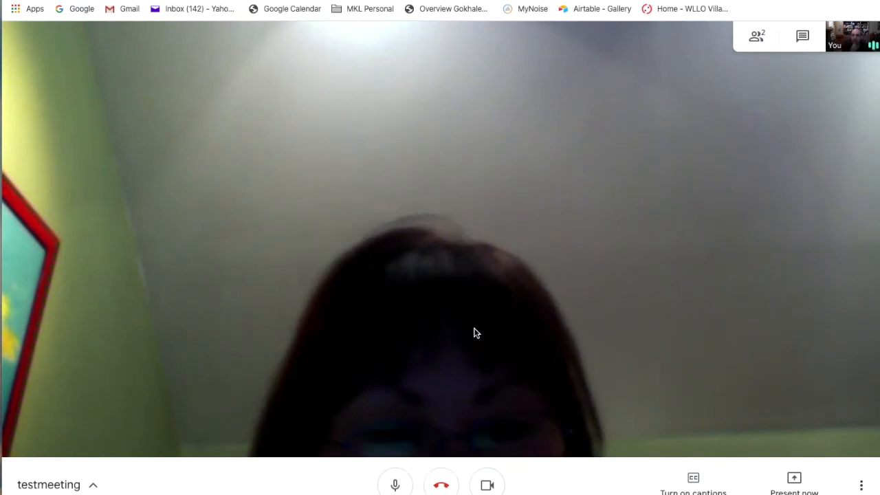
# Open the participants panel and switch to the meeting chat
pyautogui.click(756, 35)
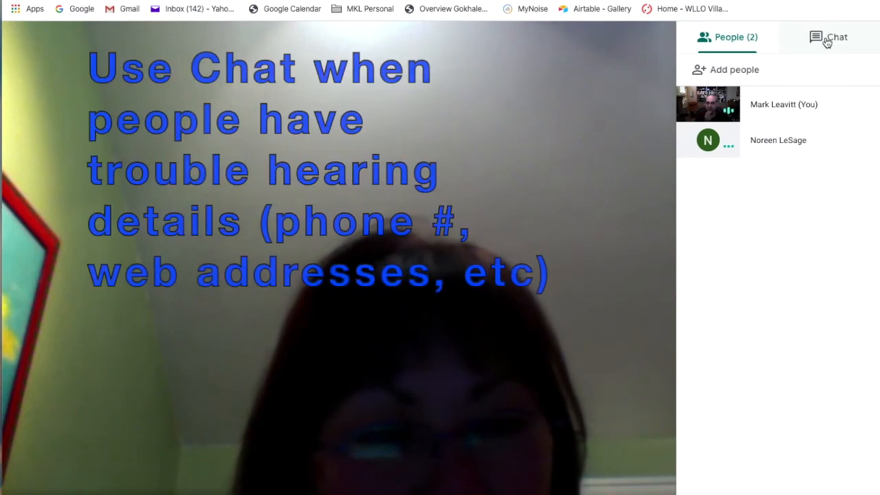
pyautogui.click(828, 37)
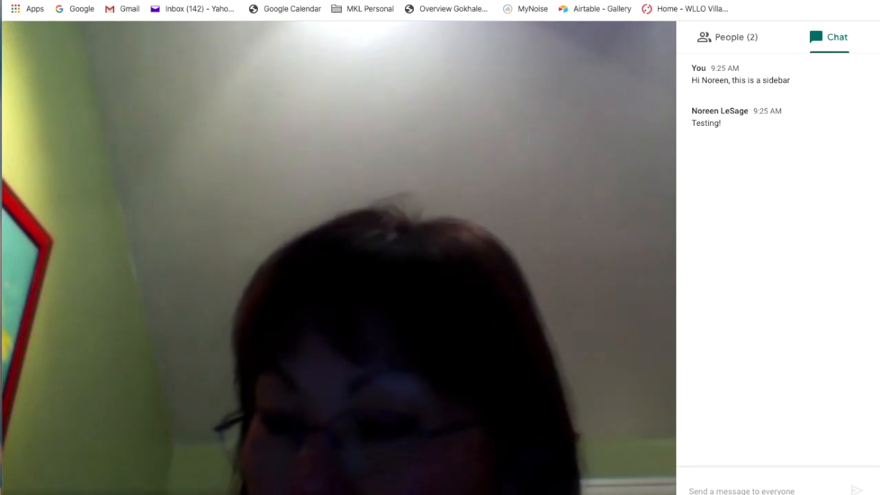
# Present the Meet browser window to the meeting using Present now > A window
pyautogui.click(726, 37)
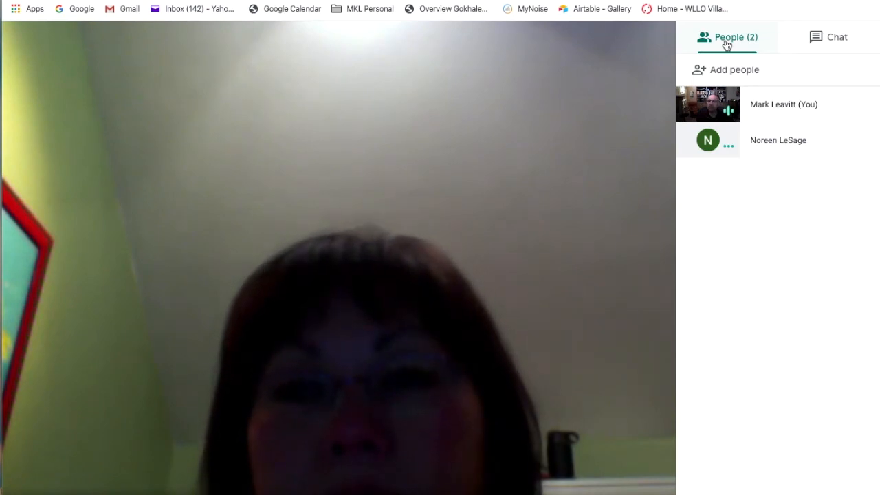
pyautogui.moveTo(337, 295)
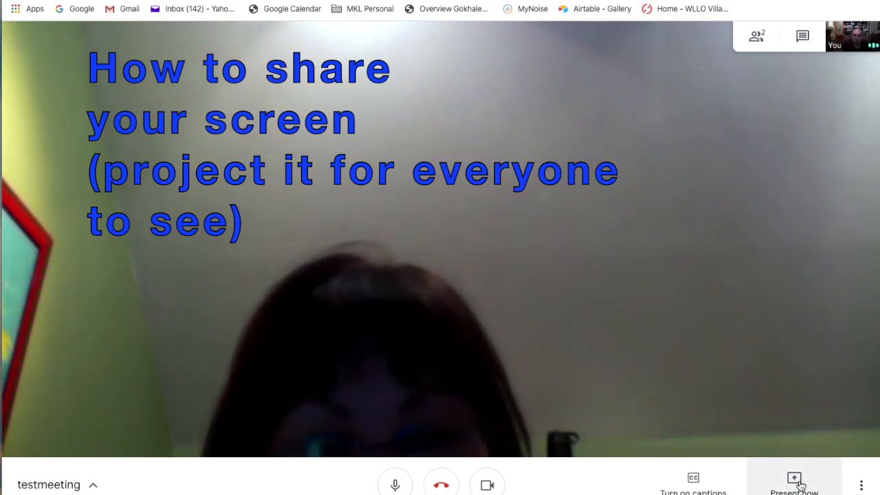
pyautogui.click(793, 484)
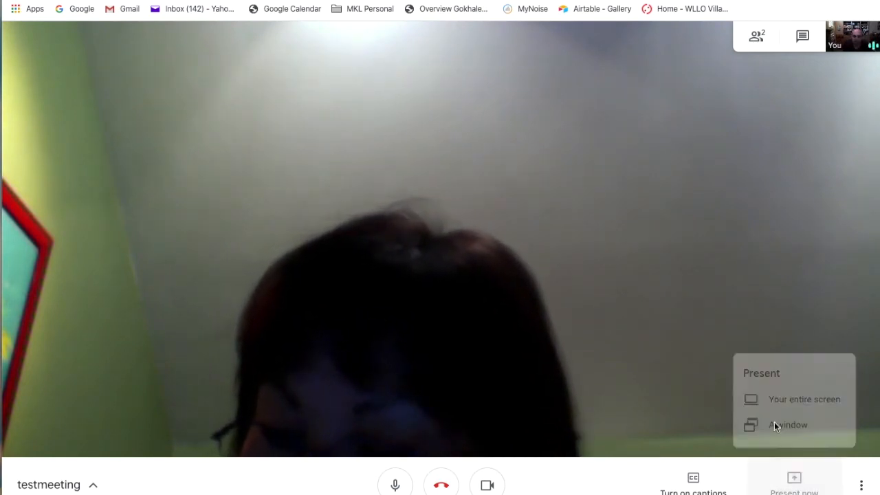
pyautogui.click(786, 424)
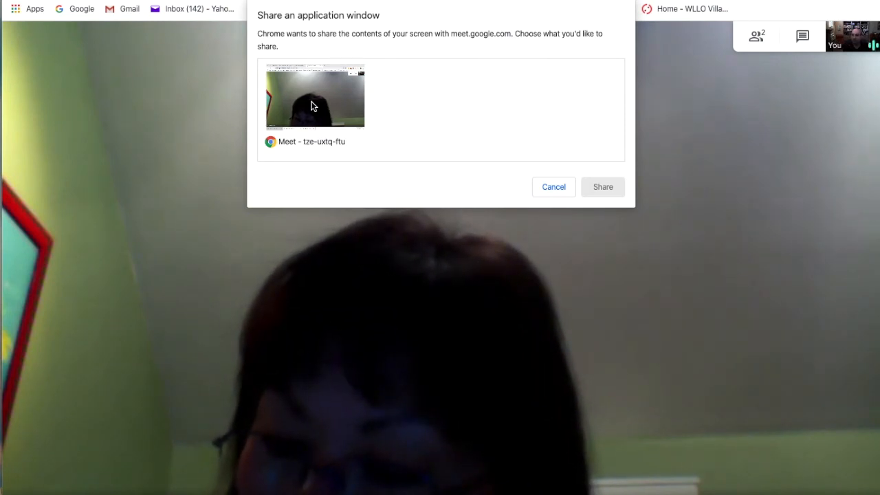
pyautogui.click(314, 96)
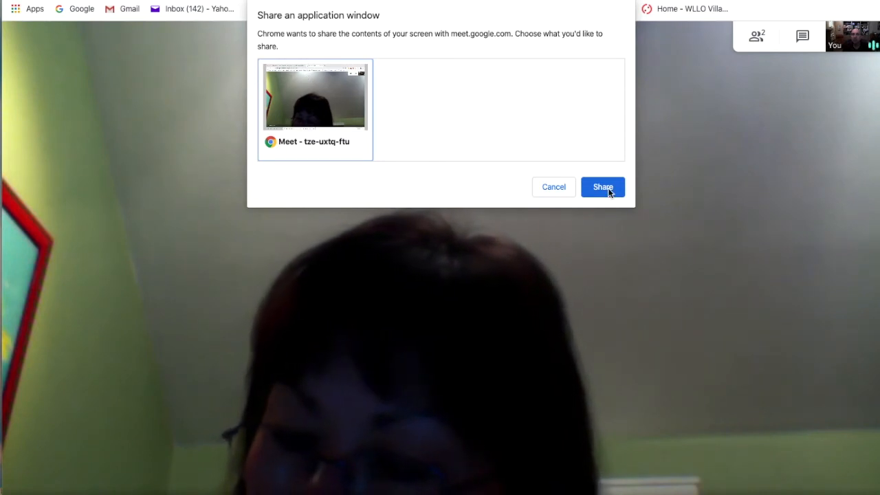
pyautogui.click(601, 187)
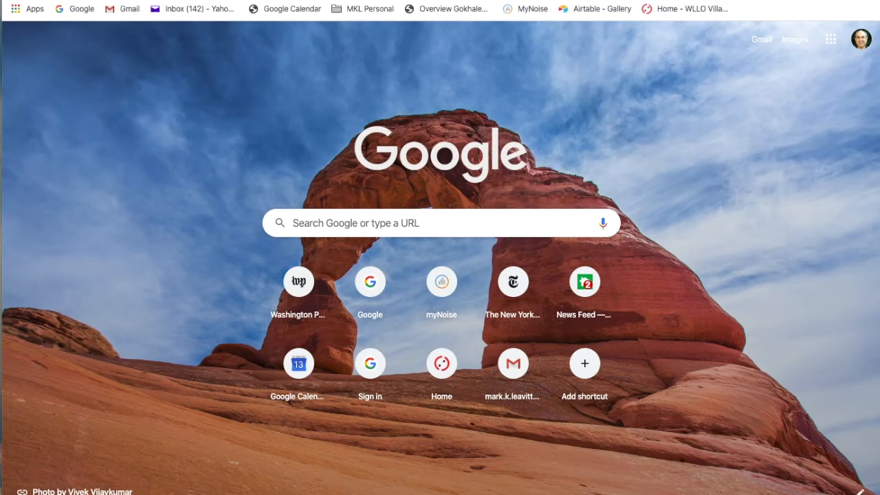
# Open Google News top stories in Chrome
pyautogui.click(829, 39)
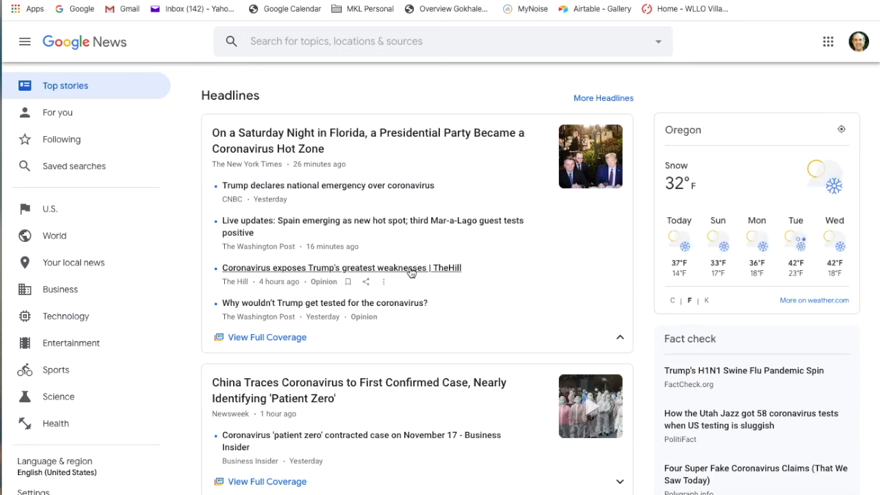
pyautogui.moveTo(406, 258)
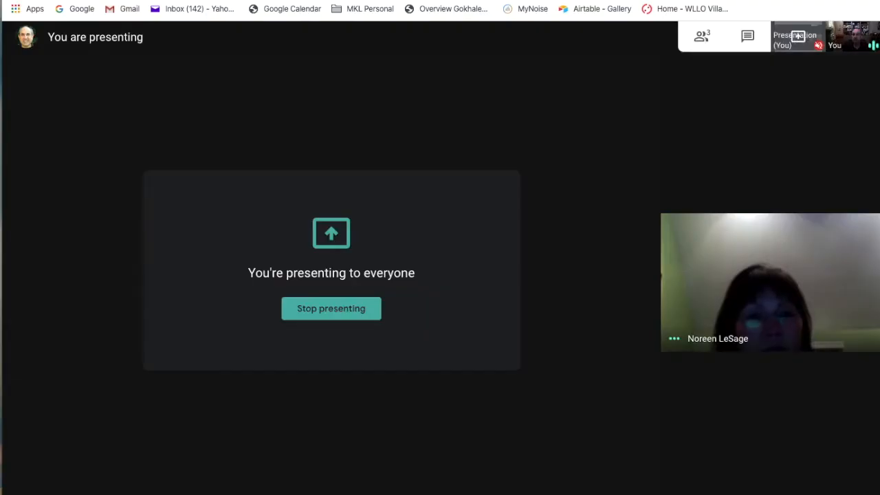
pyautogui.moveTo(703, 469)
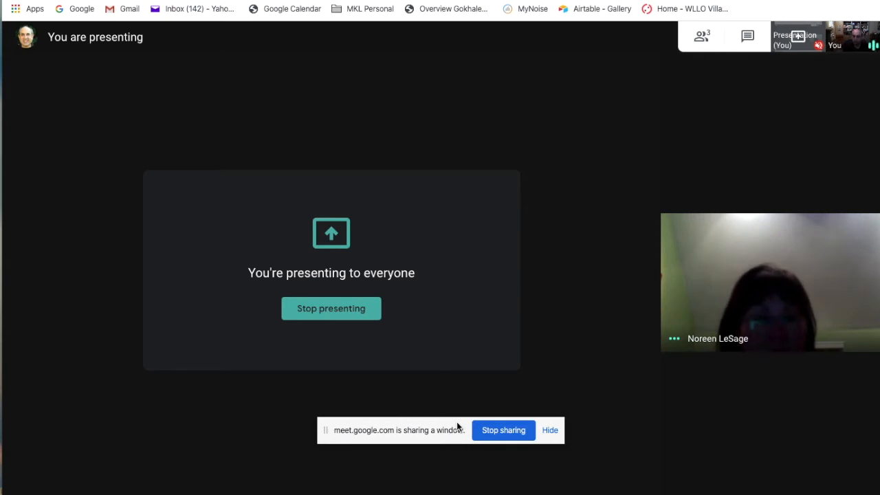
pyautogui.moveTo(447, 447)
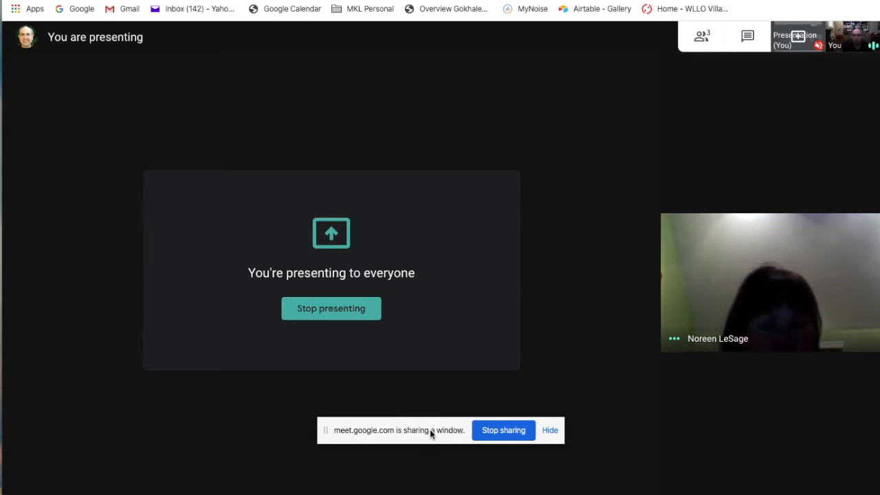
# Stop sharing the window so the guest's video is full view again
pyautogui.click(700, 37)
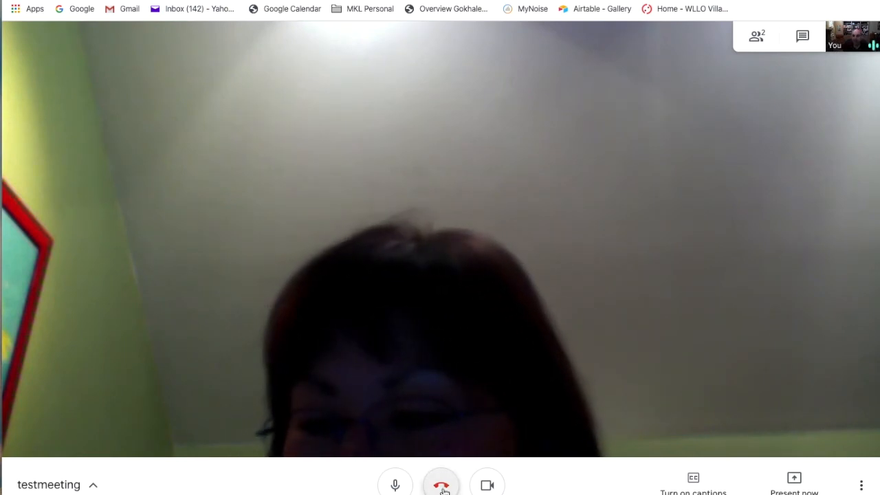
# Hang up the testmeeting call in Google Meet and return to the Gmail inbox tab
pyautogui.click(441, 481)
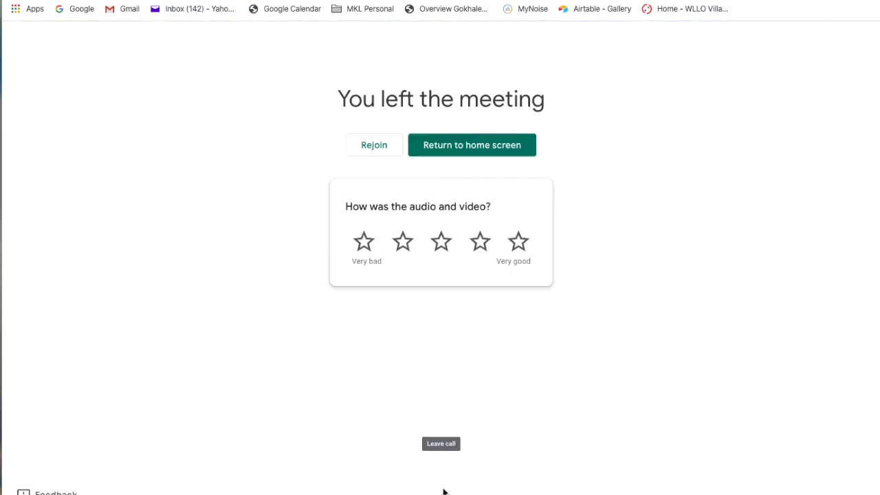
pyautogui.moveTo(545, 320)
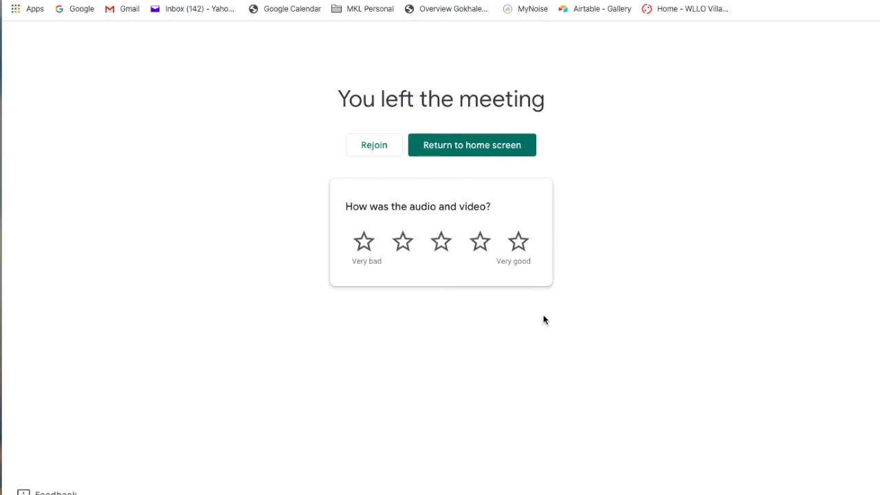
pyautogui.click(472, 145)
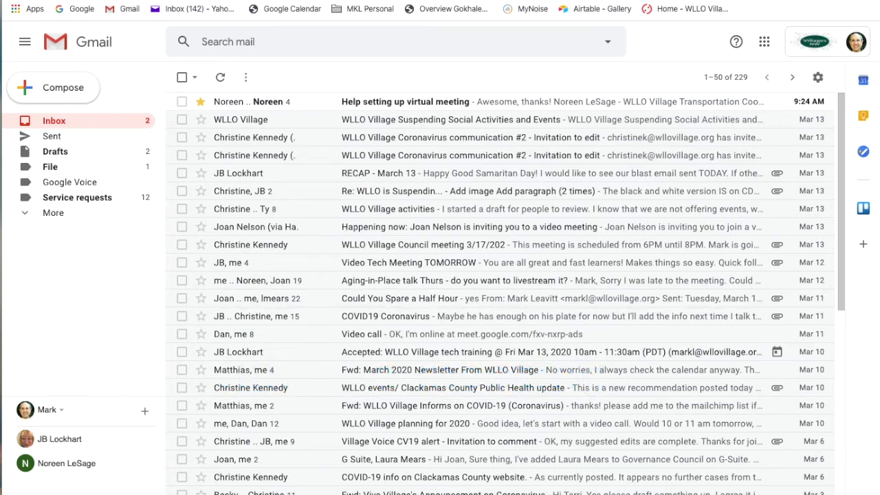
pyautogui.moveTo(490, 73)
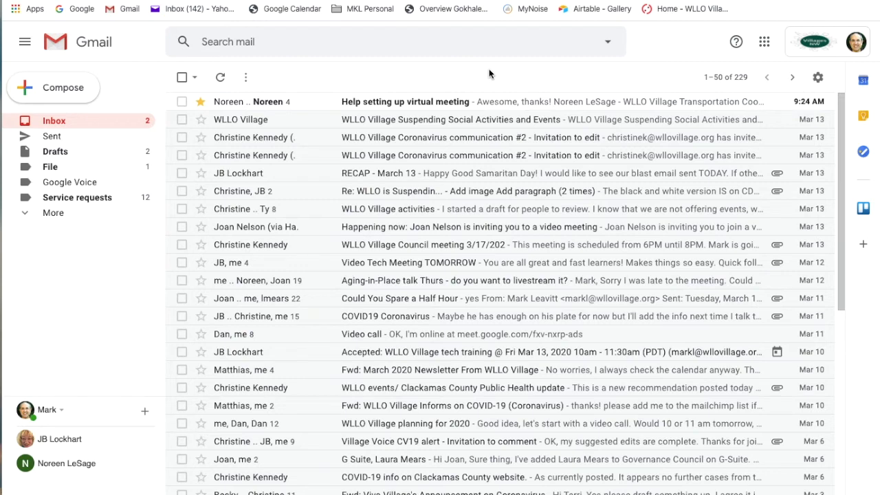
pyautogui.moveTo(791, 53)
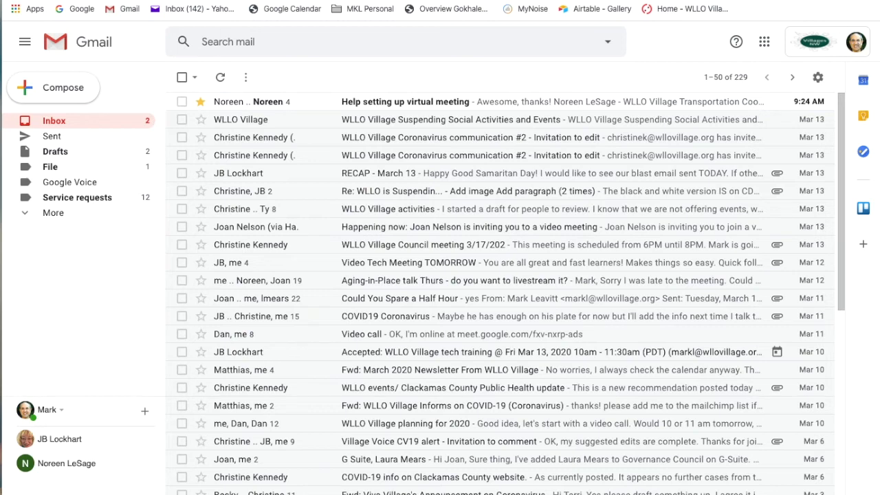
pyautogui.moveTo(855, 41)
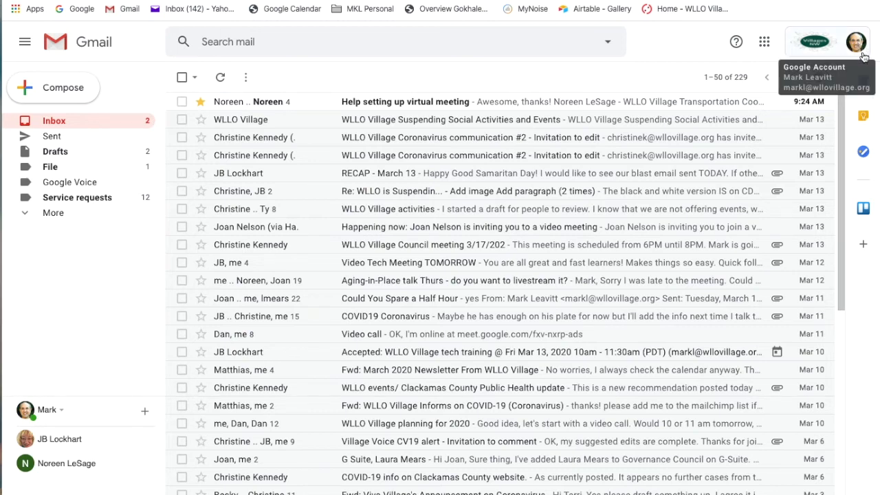
pyautogui.moveTo(856, 52)
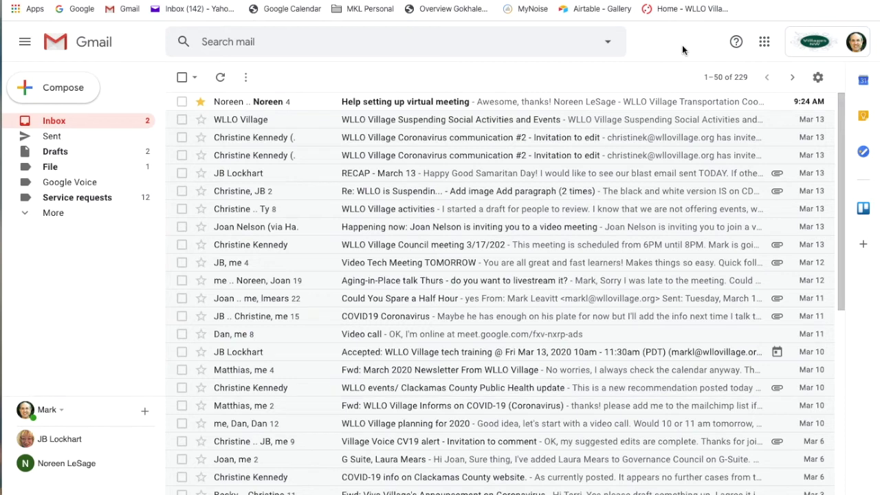
# Open Google Calendar from Gmail, landing on the March 2020 month view
pyautogui.click(763, 41)
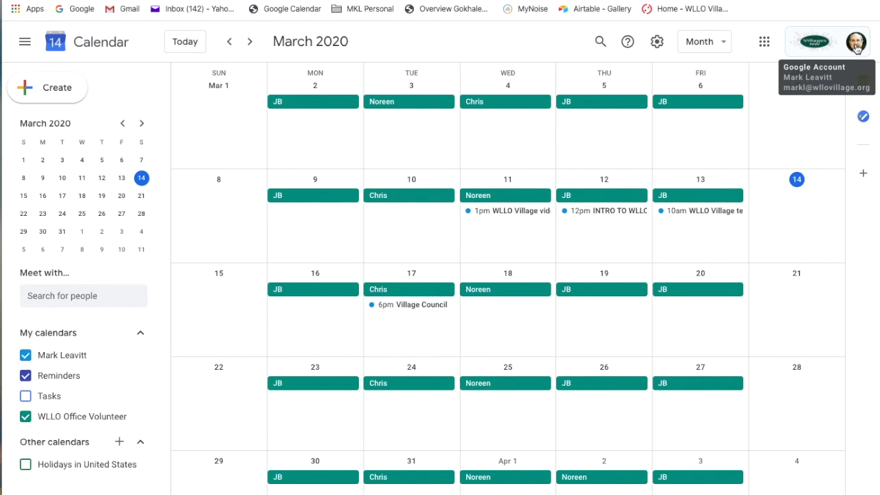
# Switch Google Calendar from month to Week view, showing March 8–14, 2020
pyautogui.click(700, 41)
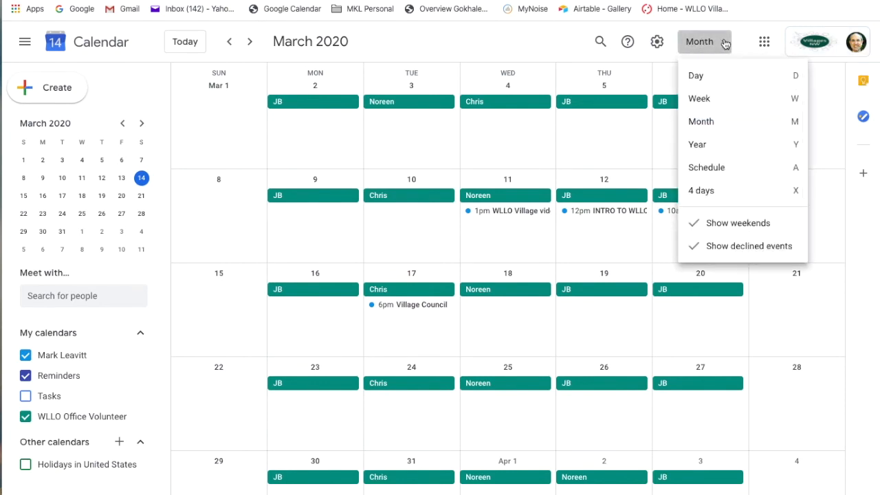
pyautogui.click(698, 98)
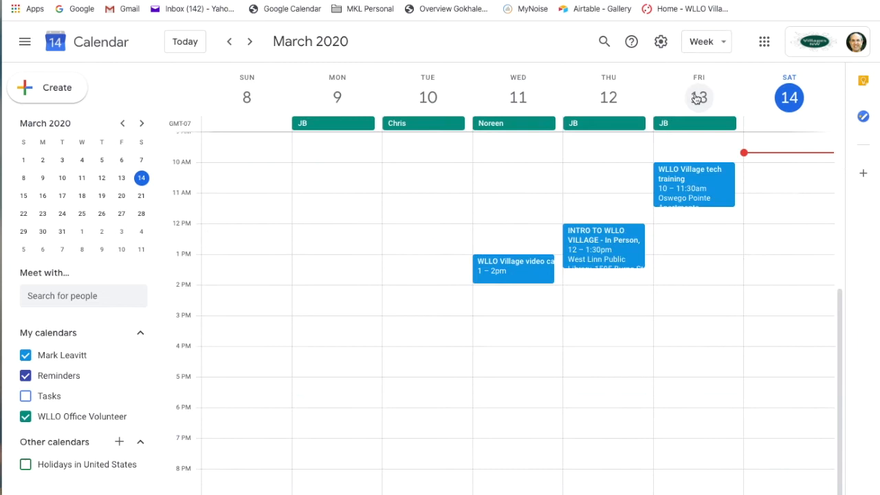
pyautogui.moveTo(696, 353)
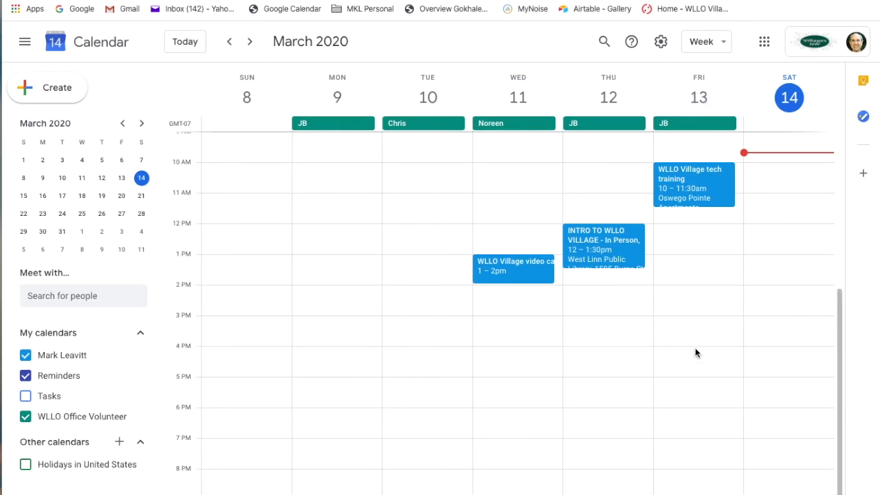
pyautogui.moveTo(767, 260)
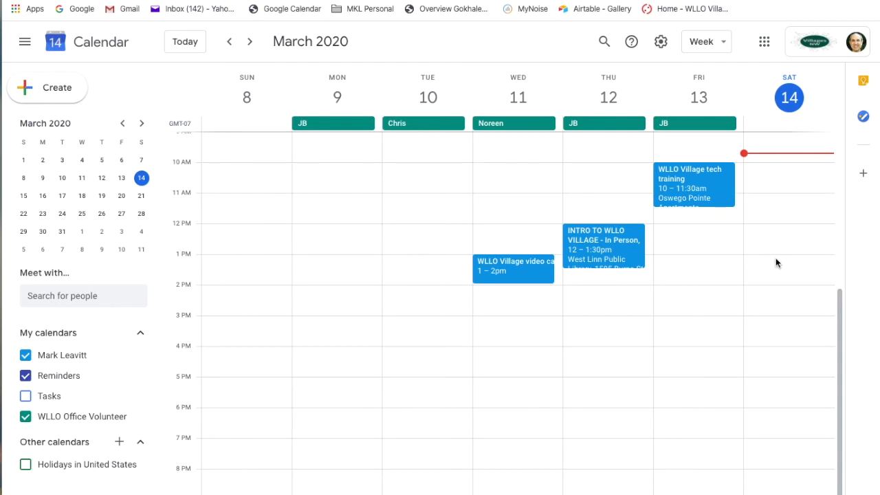
pyautogui.moveTo(771, 263)
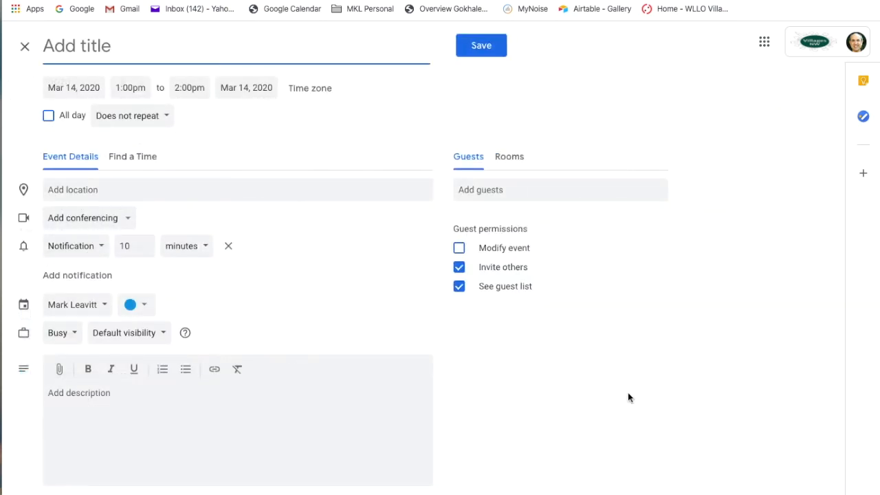
pyautogui.moveTo(470, 327)
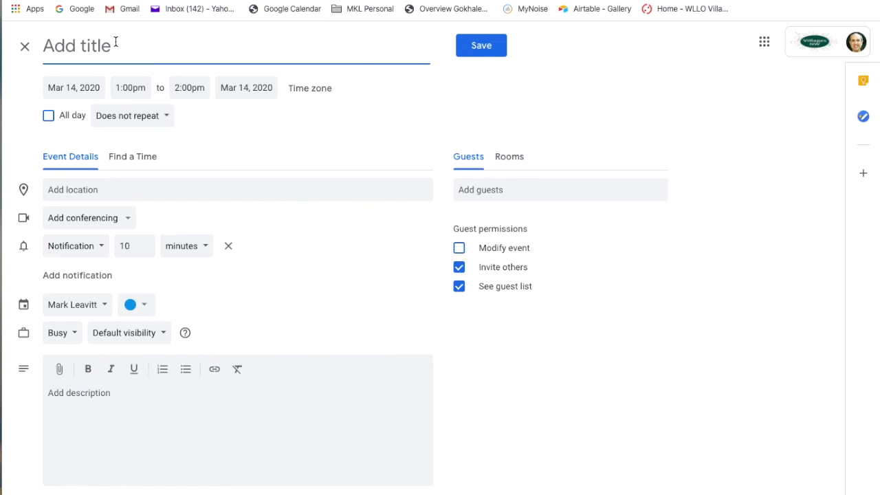
# Name the March 14 draft 'Training Meeting on Video Conf', located 'By video conference, not in person'
pyautogui.write('Training Meeting on')
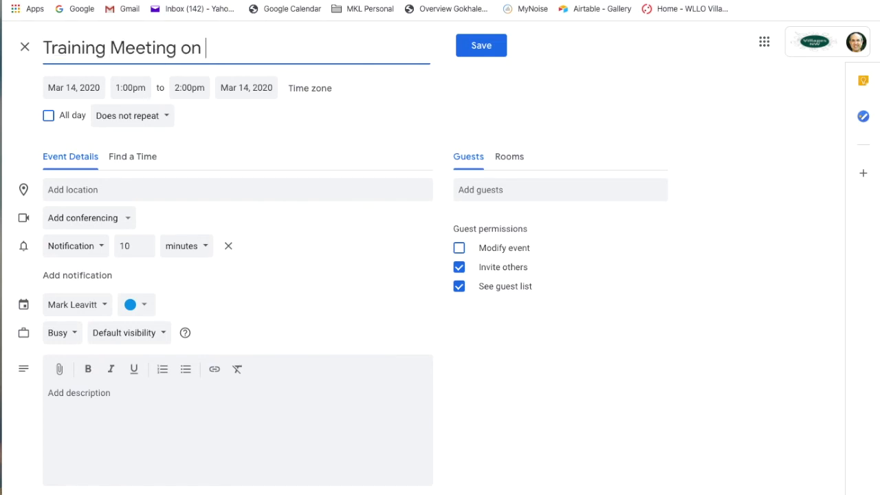
pyautogui.write('Video Conf')
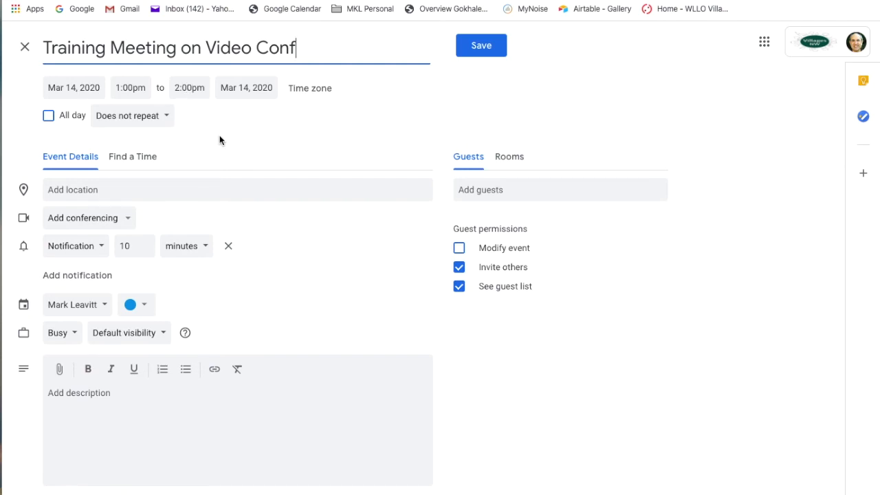
pyautogui.moveTo(93, 189)
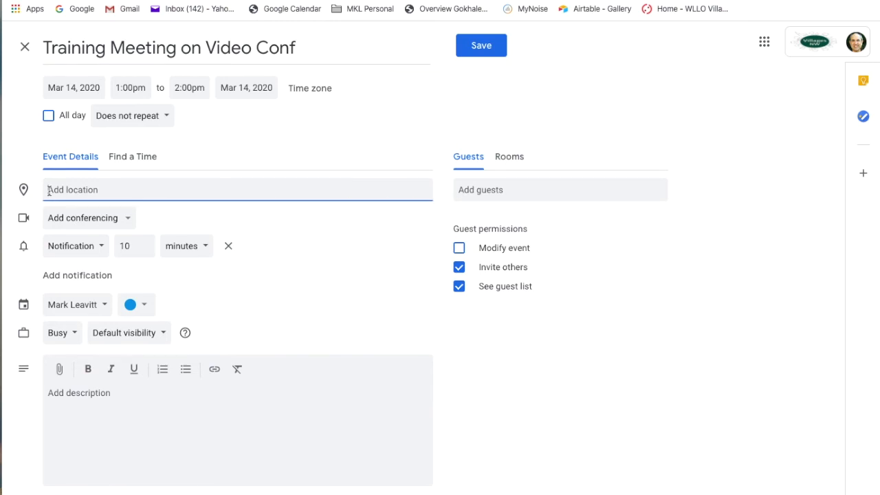
pyautogui.write('B')
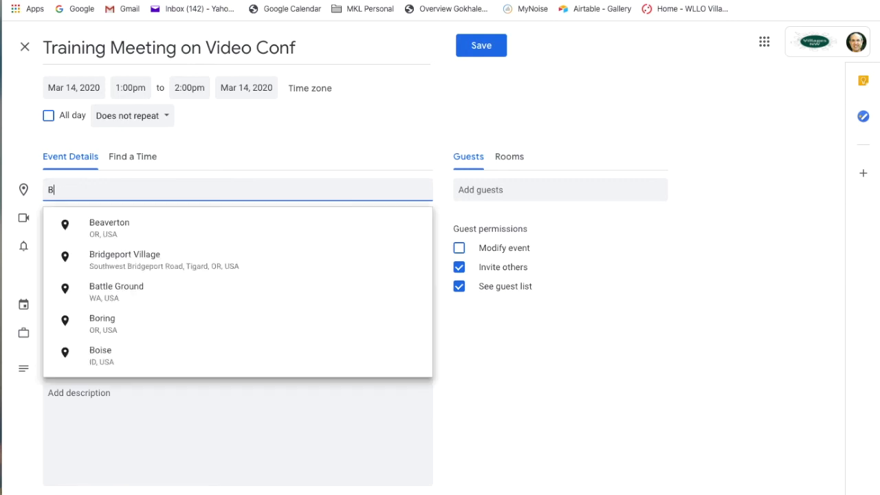
pyautogui.write('y video conference, not in p')
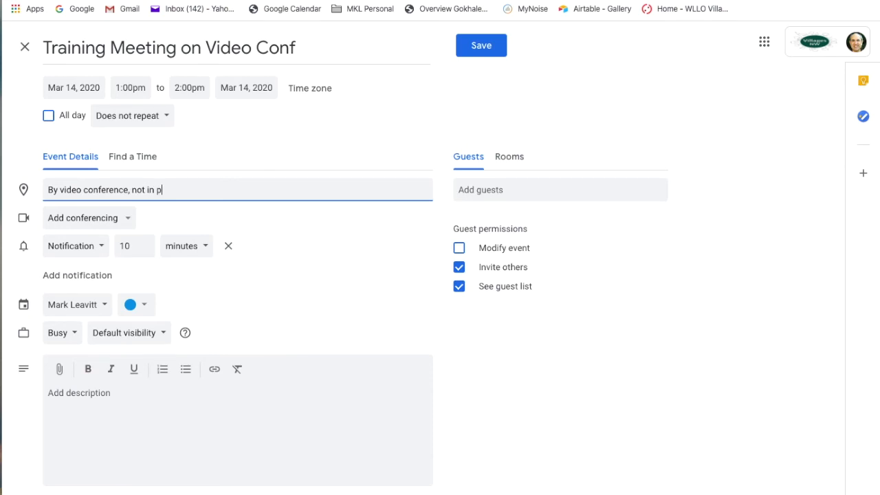
pyautogui.write('erson')
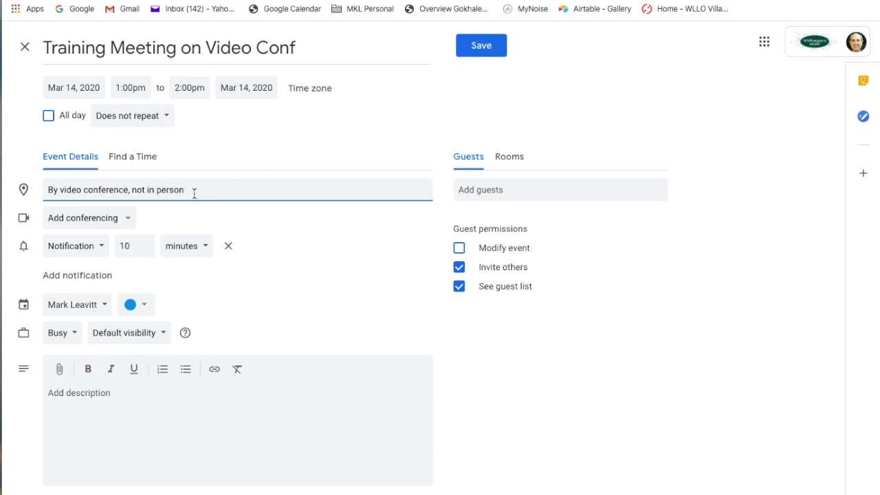
pyautogui.moveTo(104, 189)
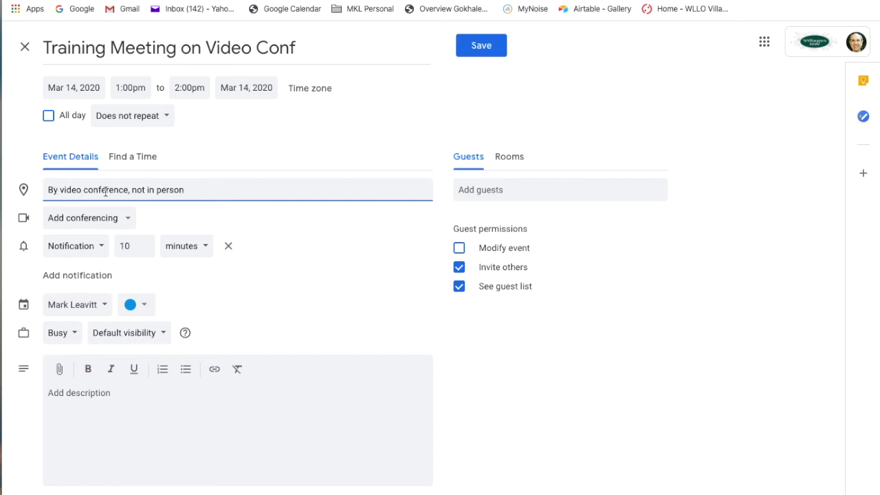
pyautogui.moveTo(82, 189)
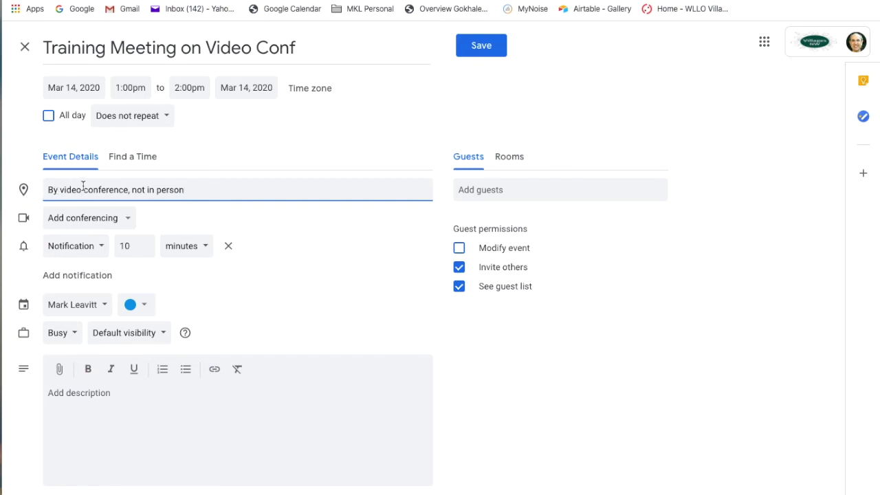
pyautogui.moveTo(27, 222)
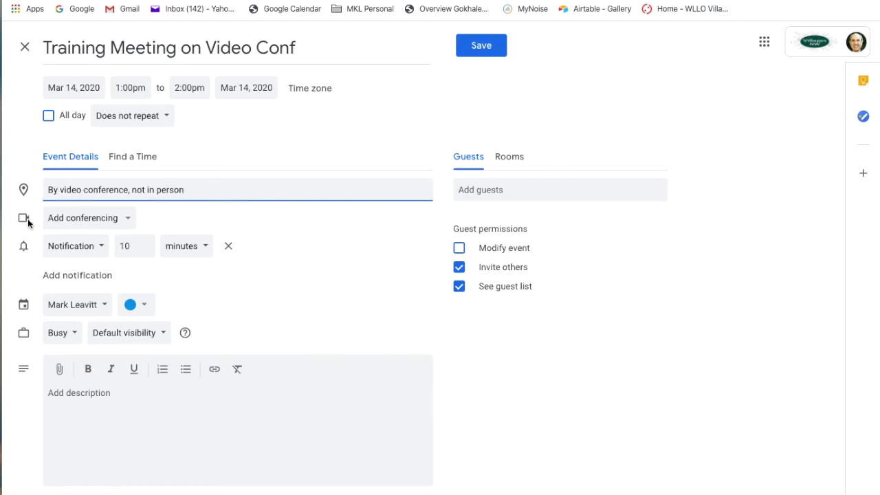
pyautogui.click(83, 218)
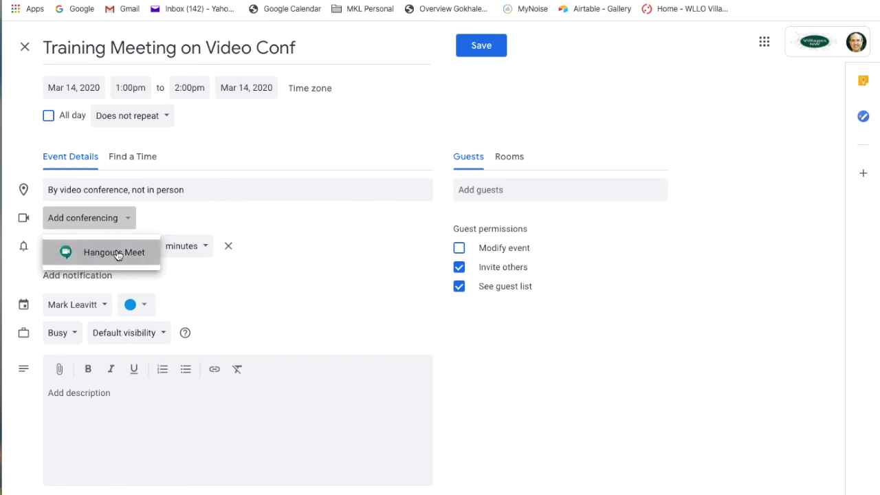
# Attach Hangouts Meet conferencing, expand its dial-in details, and start the description with 'Call'
pyautogui.click(114, 252)
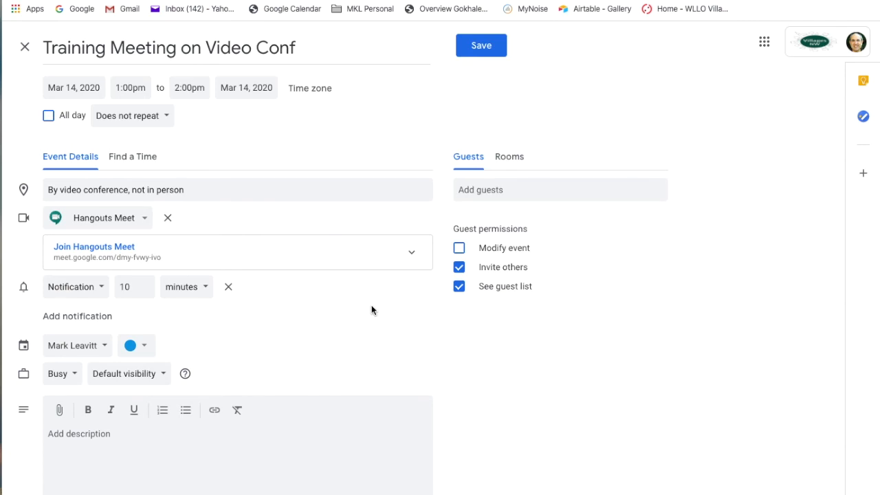
pyautogui.click(411, 251)
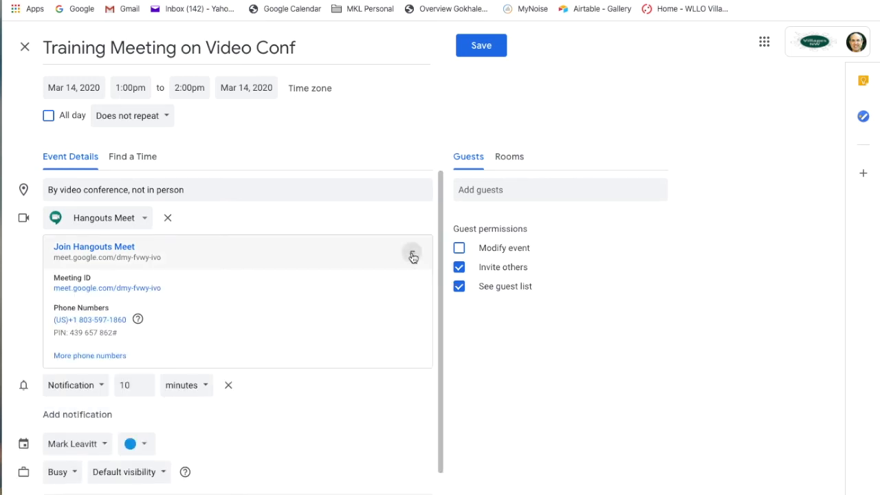
pyautogui.click(412, 252)
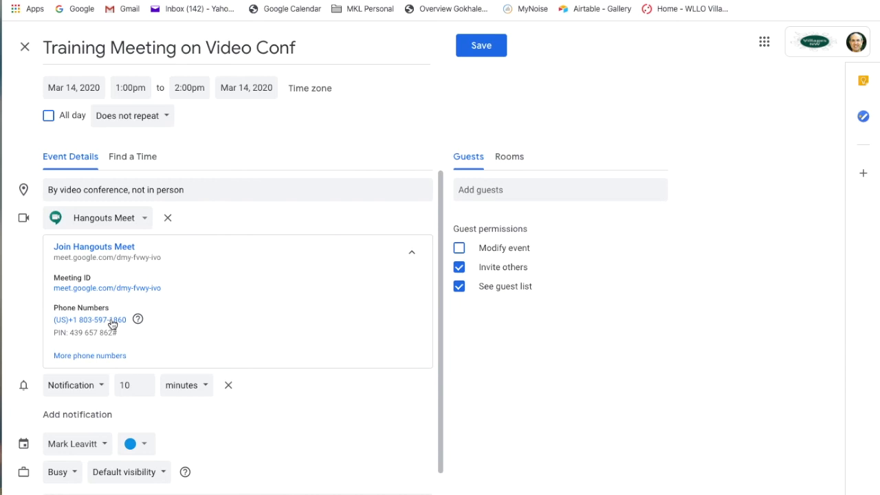
pyautogui.moveTo(319, 409)
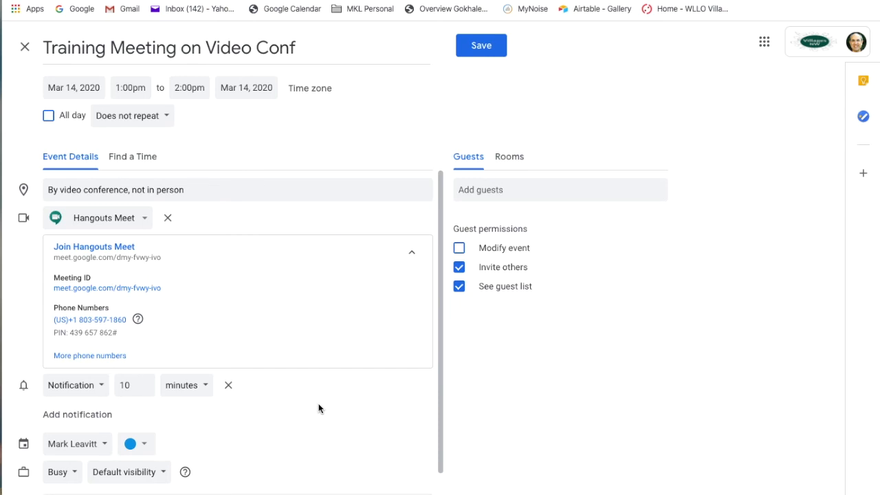
pyautogui.moveTo(326, 396)
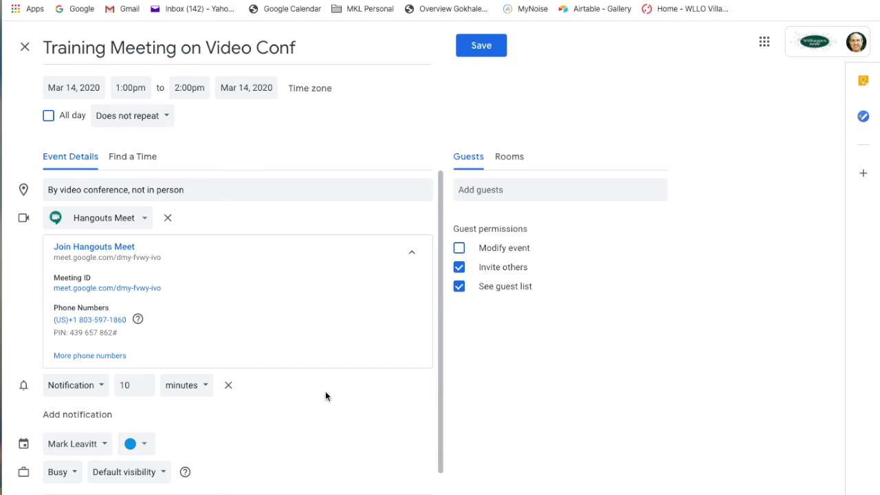
pyautogui.scroll(-3)
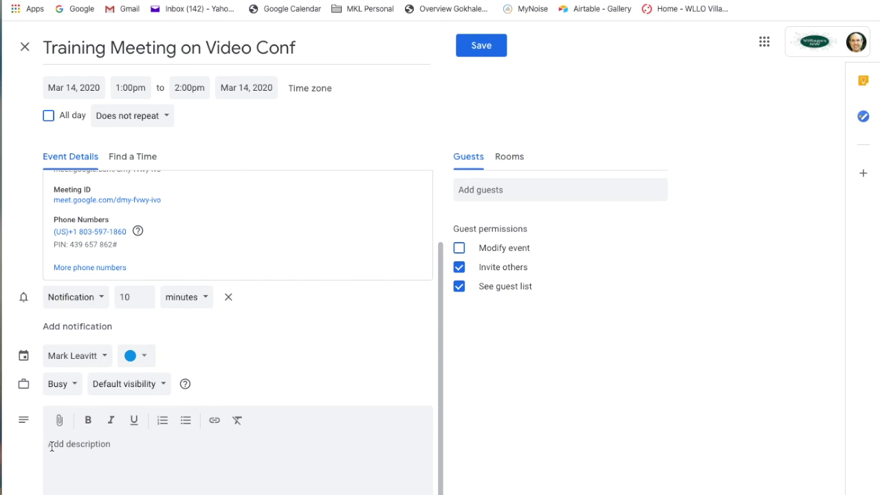
pyautogui.write('Call John')
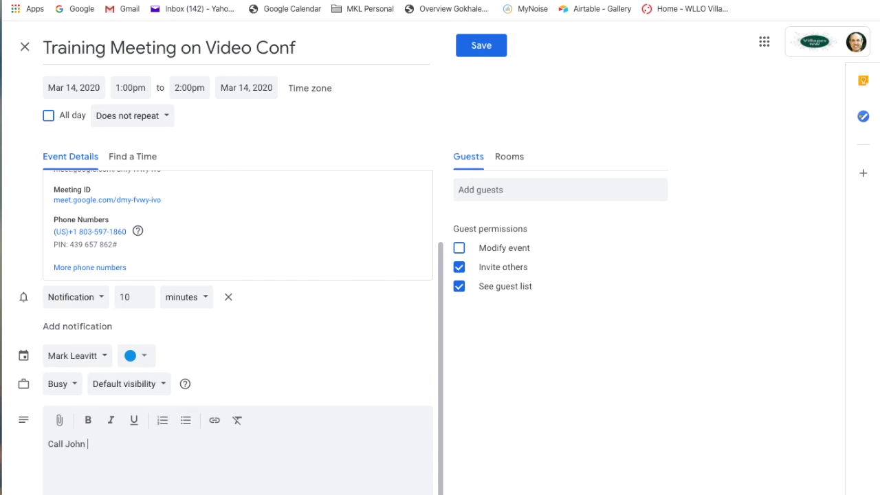
pyautogui.write('505-999-99')
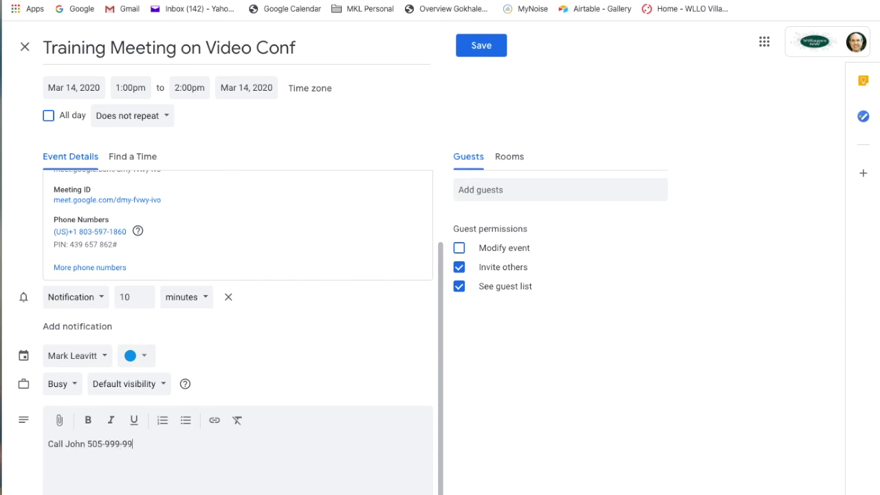
pyautogui.write('99')
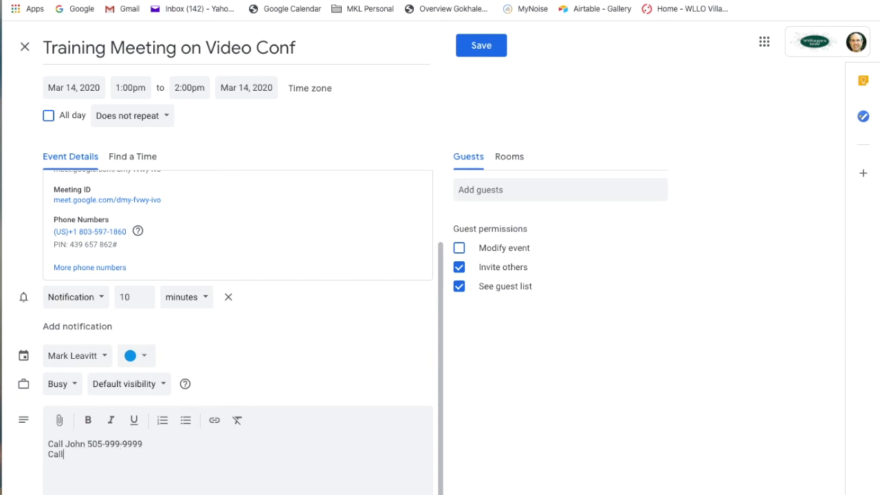
pyautogui.write('Sally')
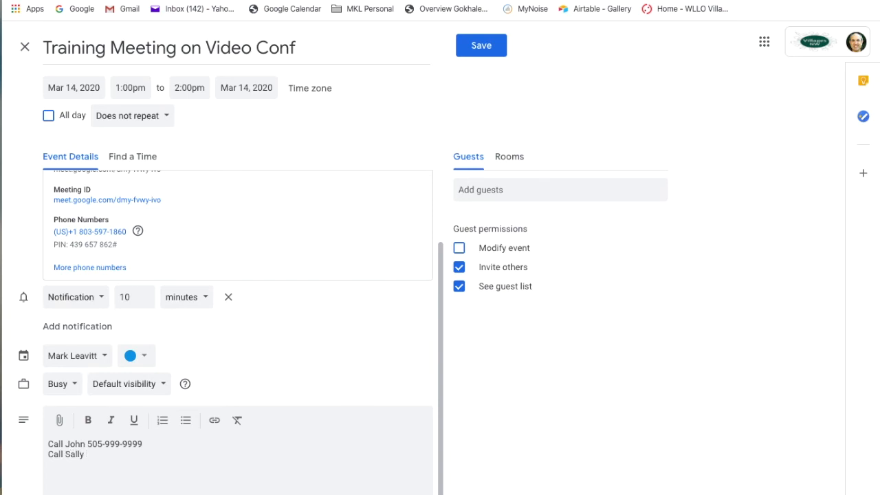
pyautogui.write('50')
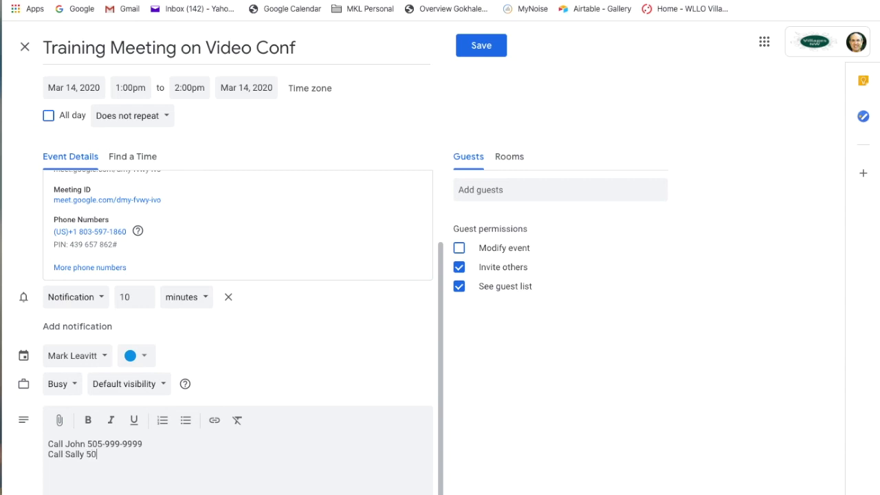
pyautogui.write('3-888')
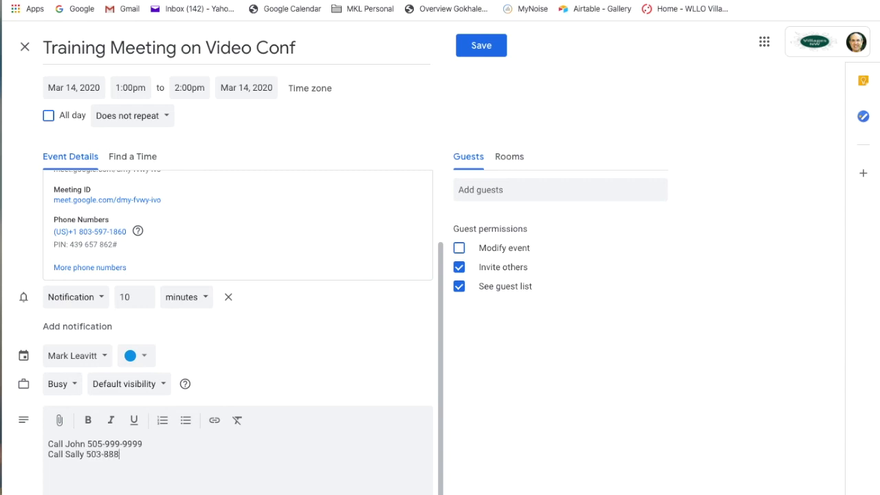
pyautogui.write('0000')
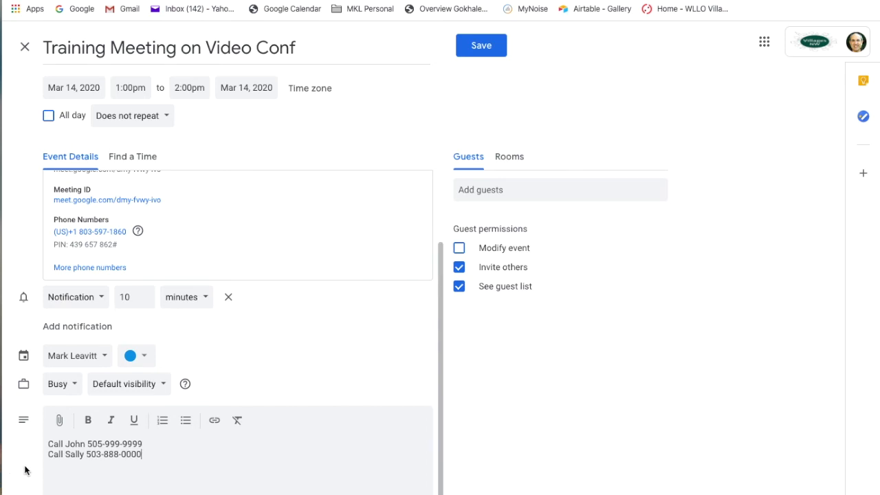
pyautogui.moveTo(266, 442)
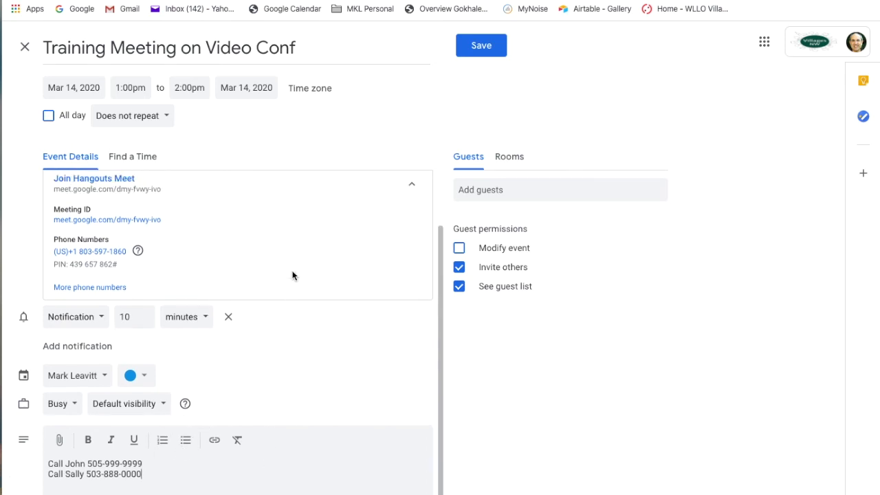
pyautogui.click(559, 189)
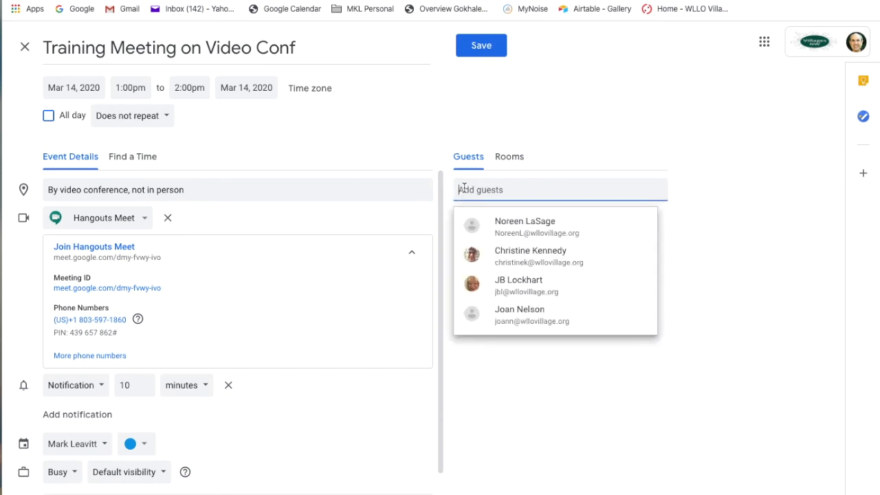
pyautogui.write('nor')
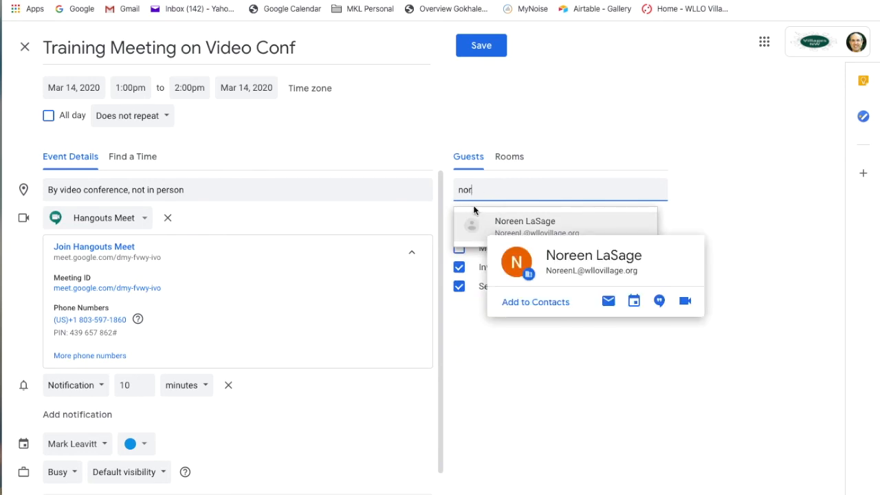
pyautogui.click(525, 220)
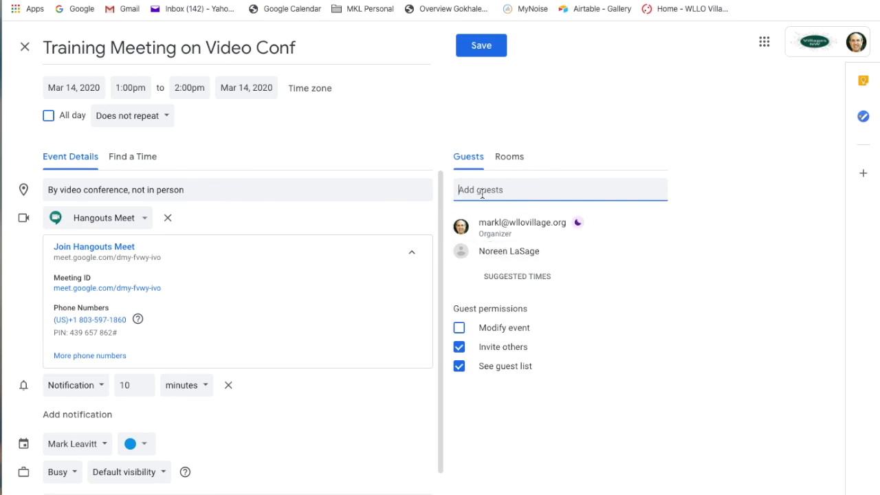
pyautogui.write('chri')
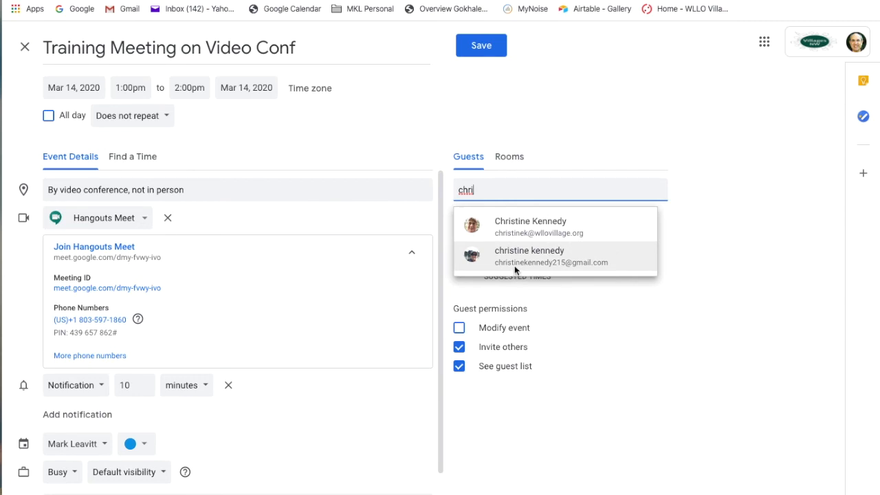
pyautogui.moveTo(529, 223)
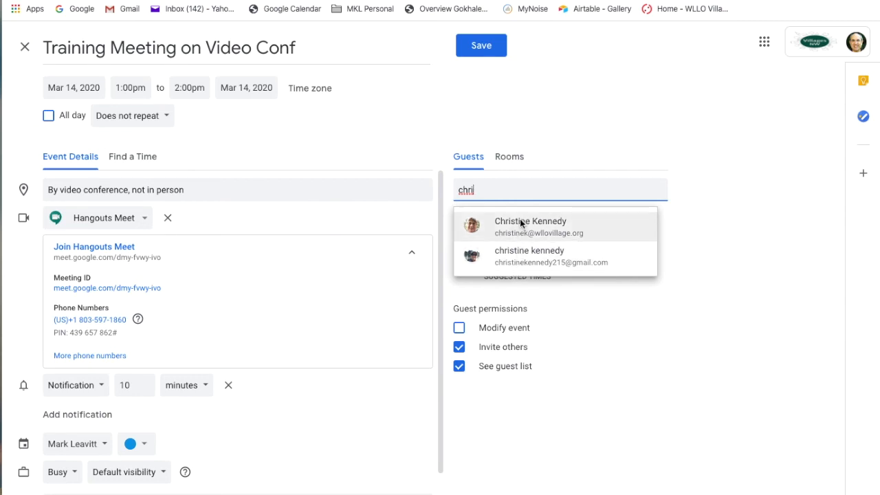
pyautogui.click(530, 226)
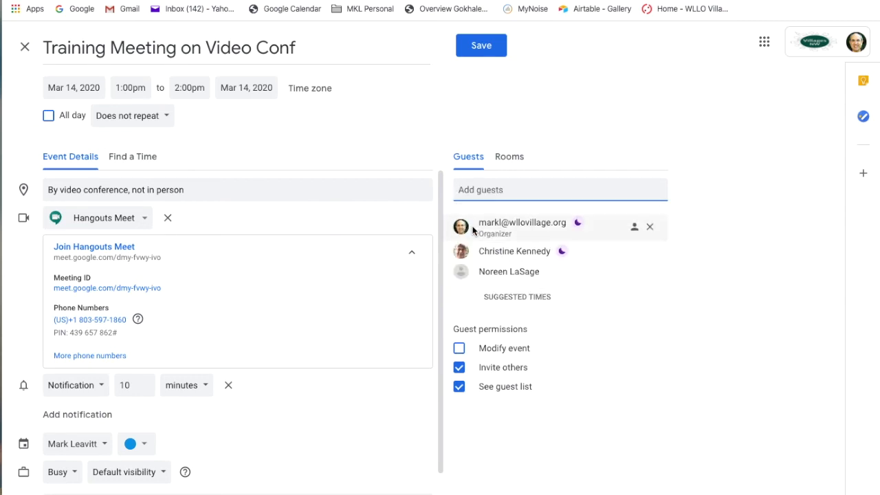
pyautogui.click(559, 190)
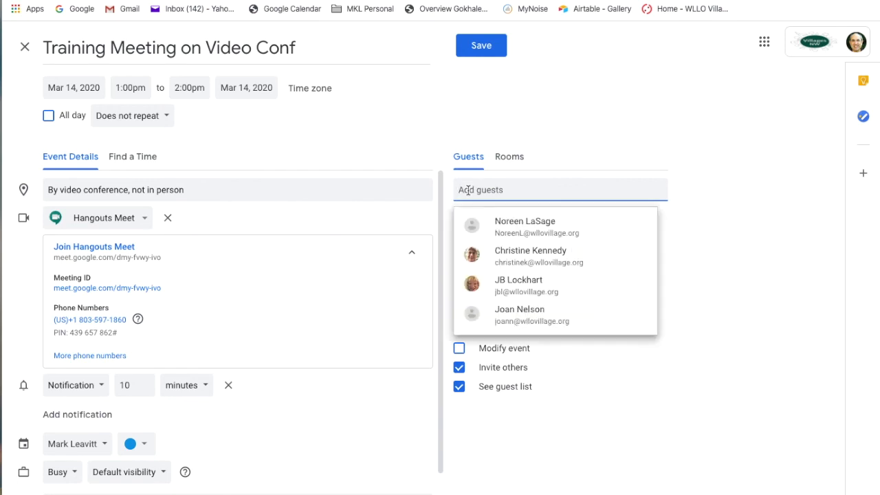
pyautogui.write('jb')
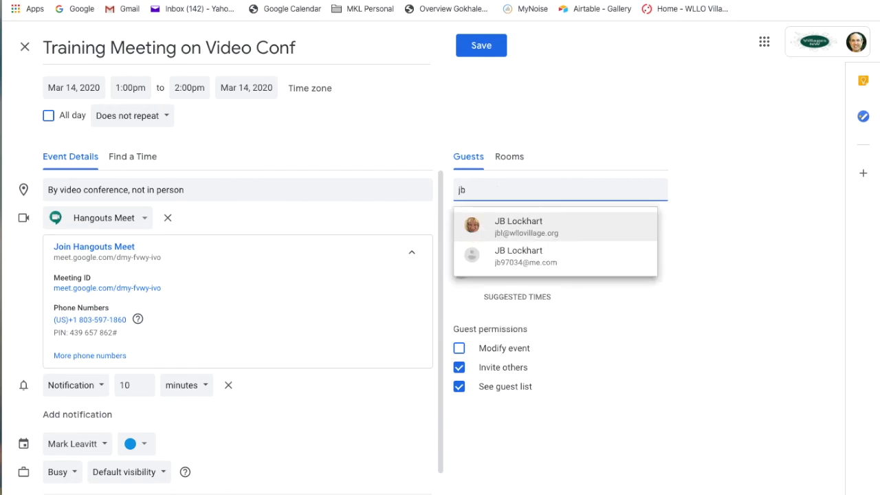
pyautogui.click(518, 226)
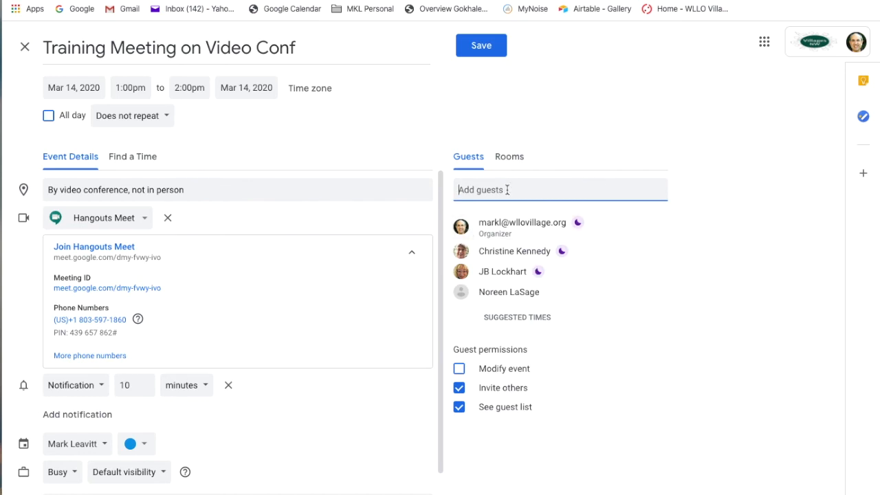
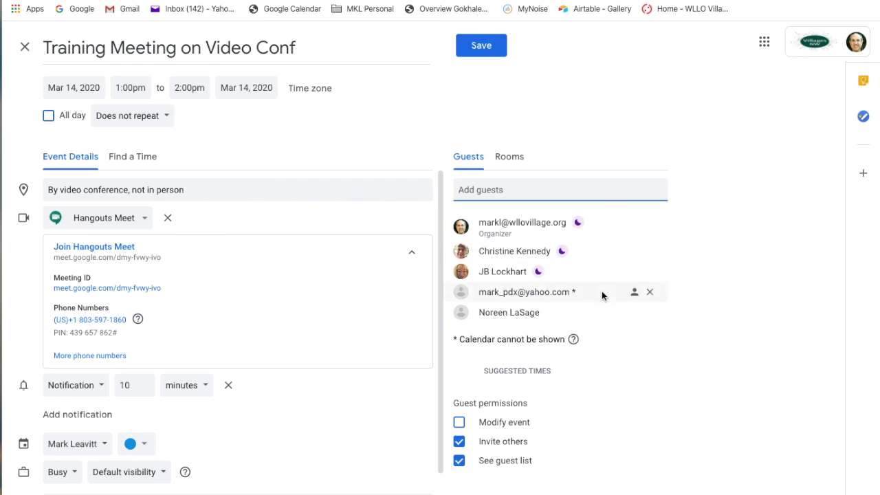
pyautogui.moveTo(589, 299)
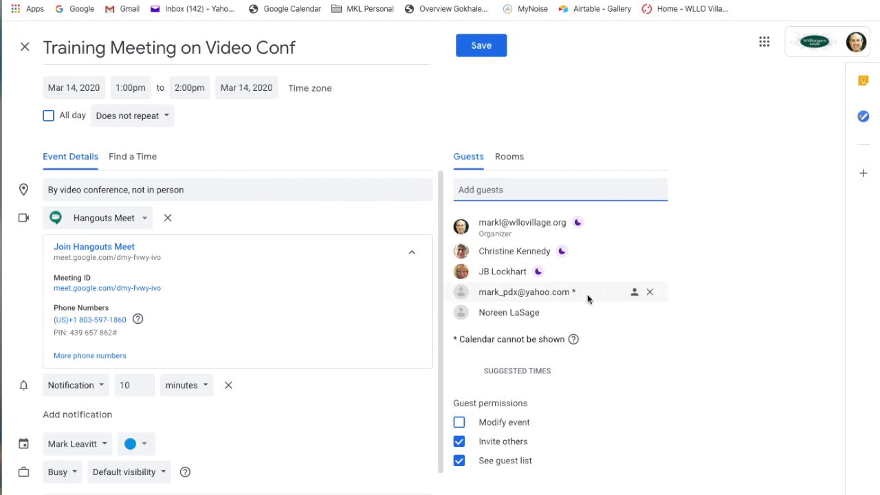
pyautogui.moveTo(543, 291)
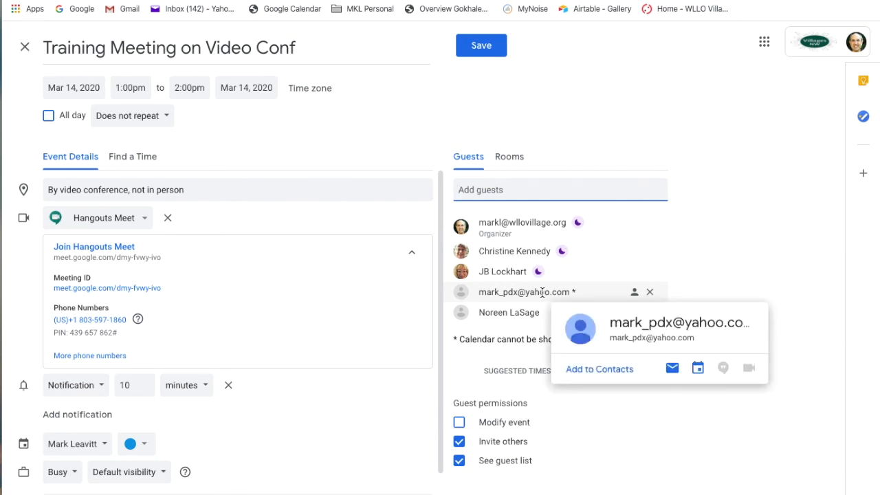
pyautogui.moveTo(686, 266)
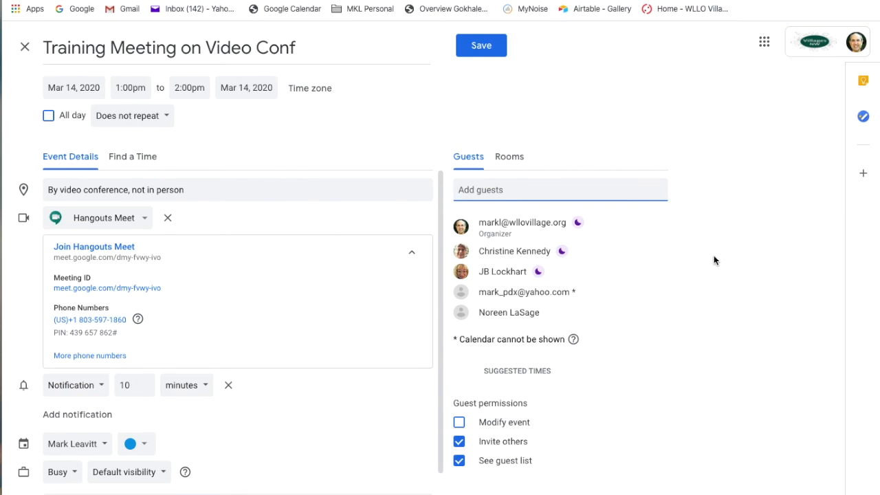
pyautogui.moveTo(742, 302)
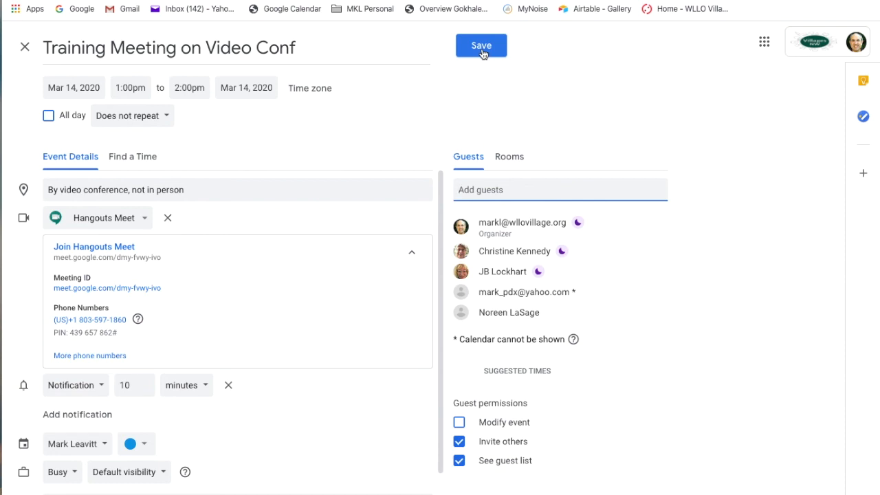
pyautogui.moveTo(25, 47)
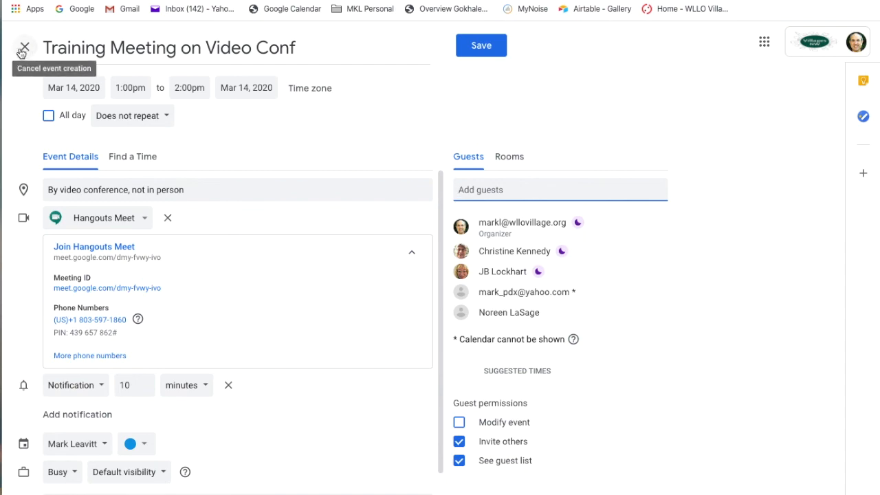
# Cancel the unsaved Training Meeting on Video Conf draft from the event editor
pyautogui.click(24, 47)
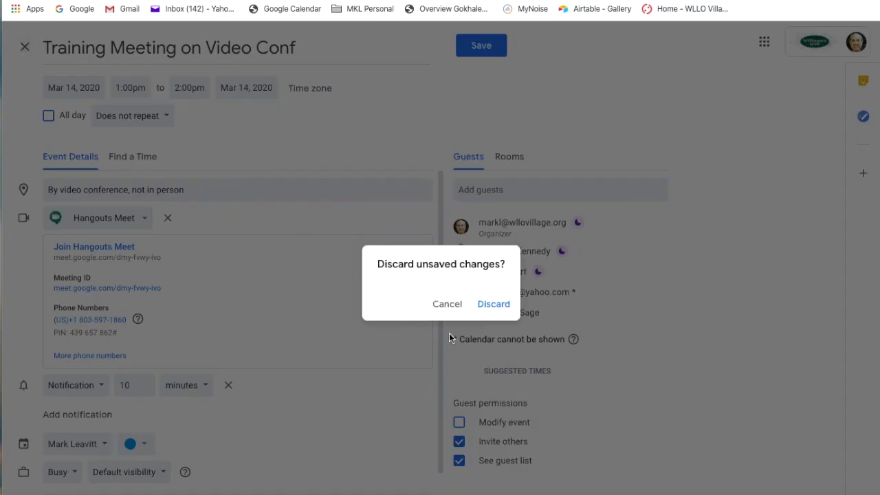
# Discard the draft and open Friday's WLLO Village tech training event details
pyautogui.click(492, 304)
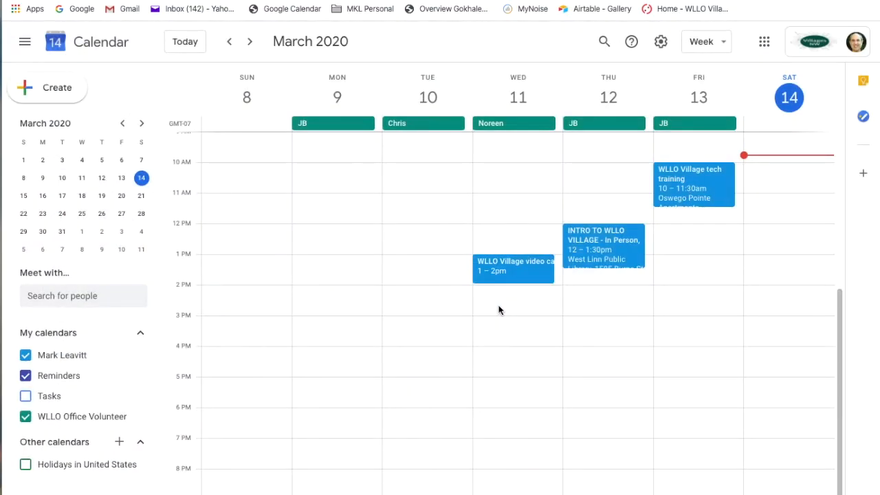
pyautogui.moveTo(644, 355)
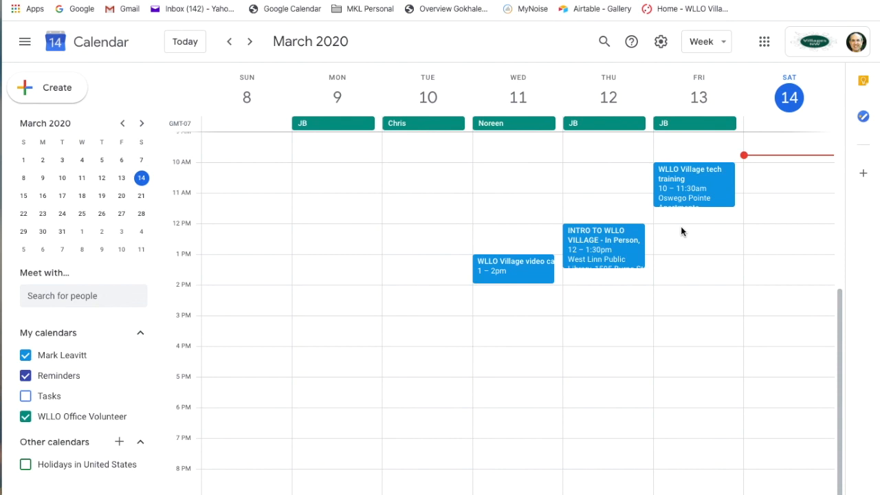
pyautogui.moveTo(674, 183)
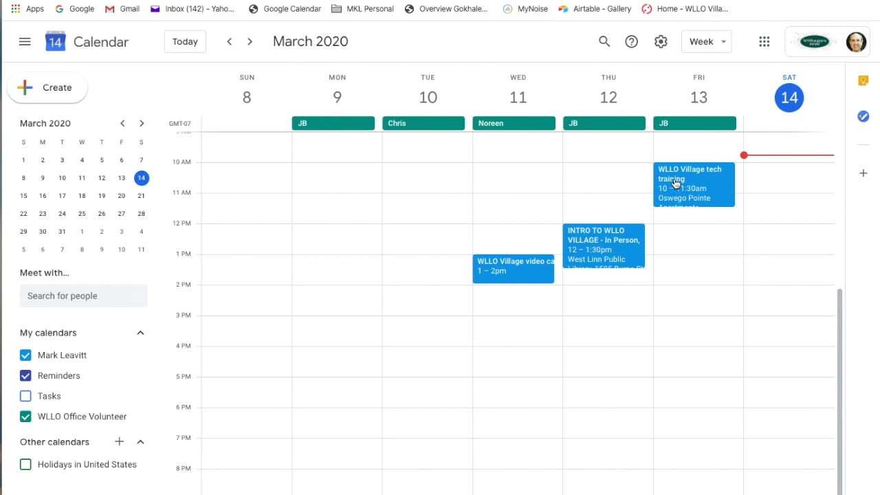
pyautogui.click(693, 184)
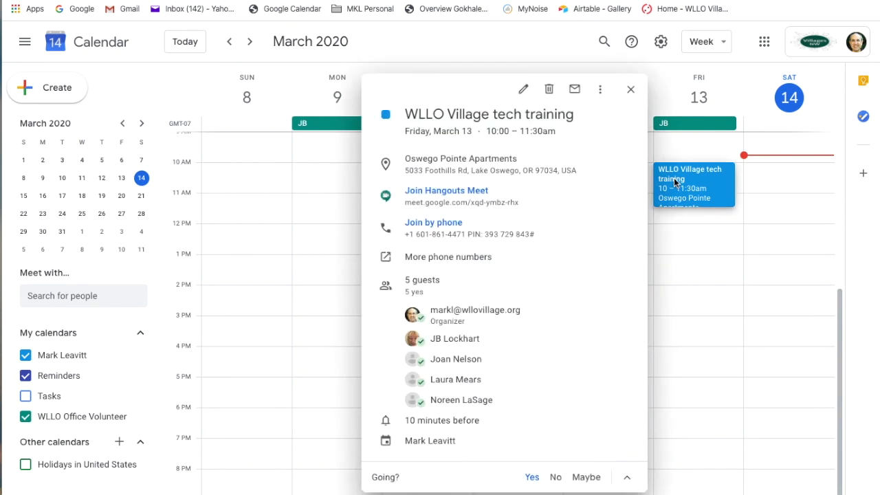
pyautogui.moveTo(569, 213)
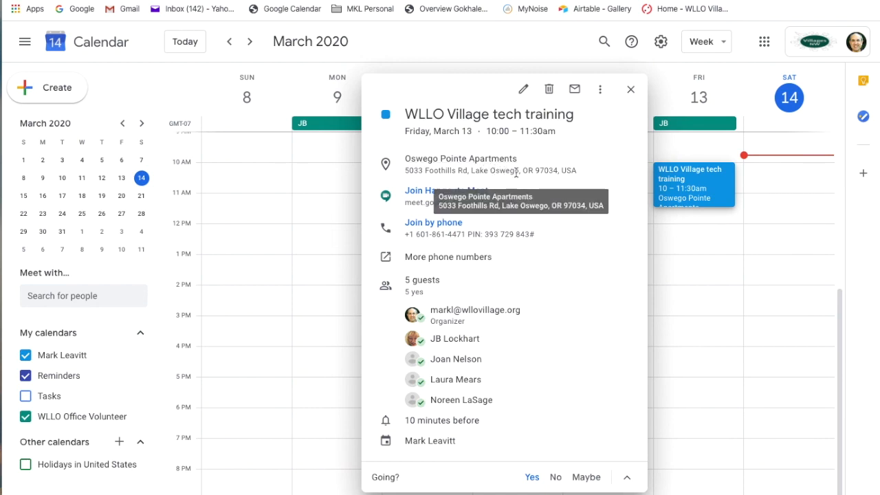
pyautogui.moveTo(604, 262)
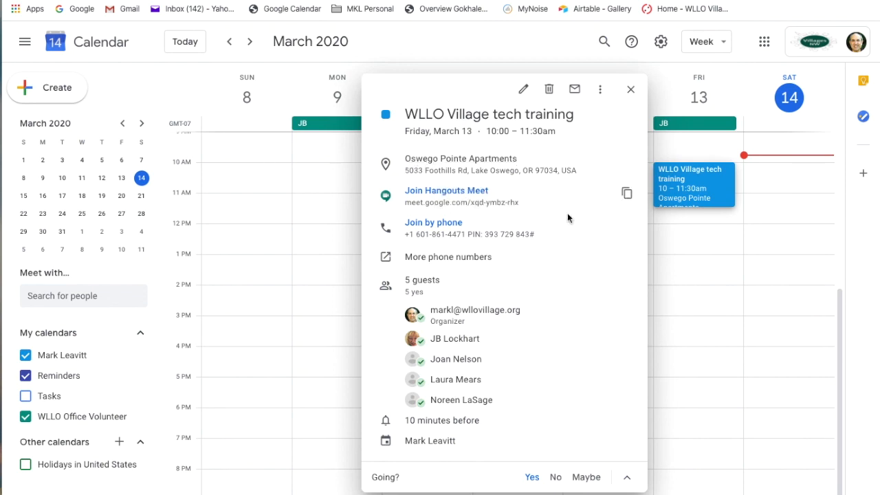
pyautogui.moveTo(620, 260)
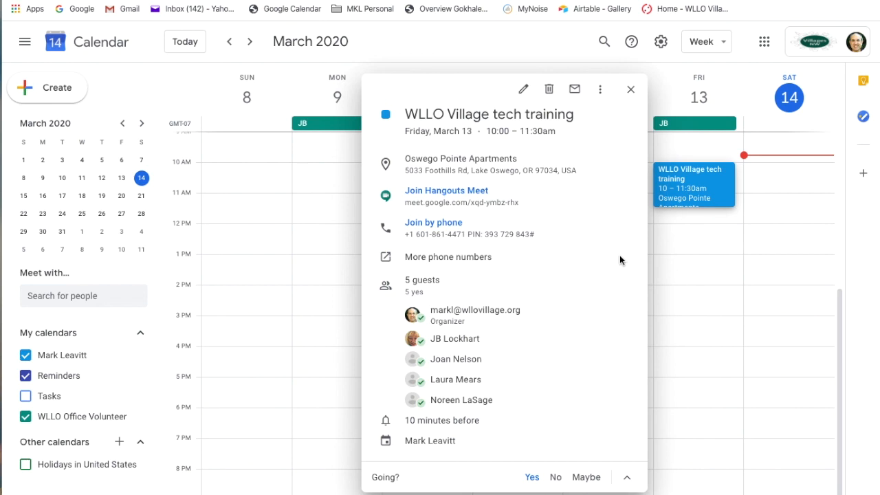
pyautogui.moveTo(446, 190)
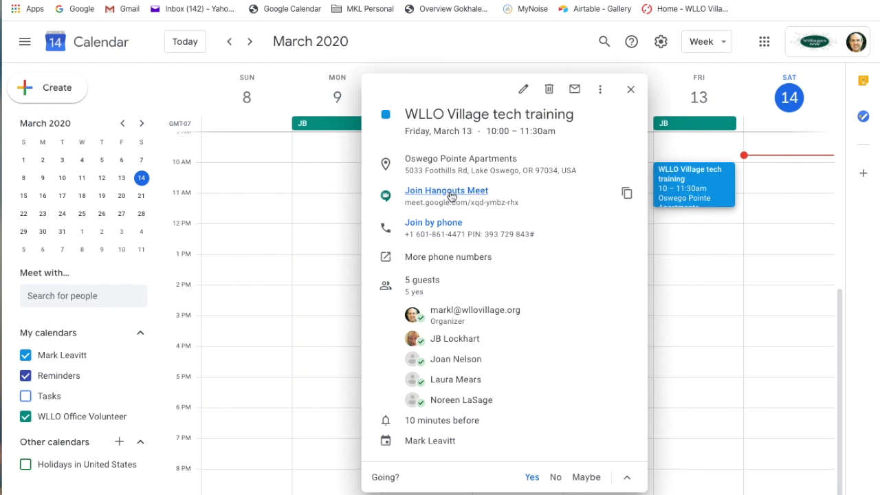
pyautogui.moveTo(529, 234)
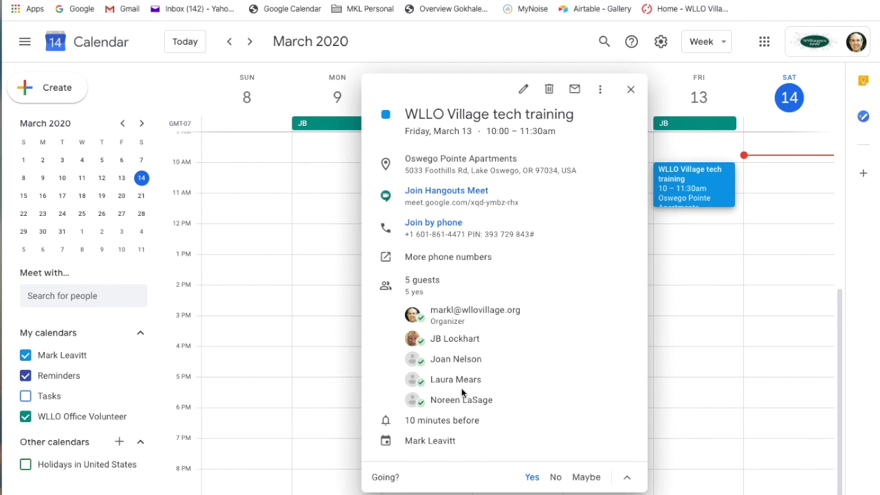
pyautogui.moveTo(422, 356)
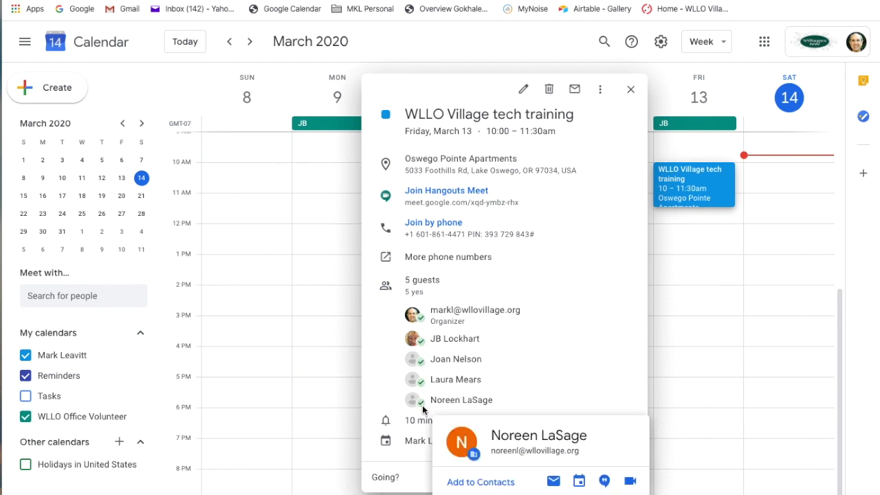
pyautogui.moveTo(575, 349)
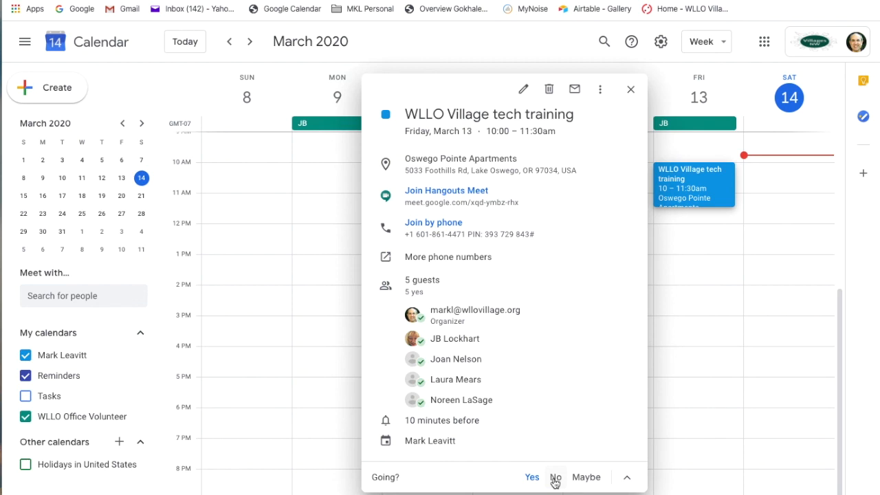
# Decline the tech training RSVP, then undo it so the event stays accepted
pyautogui.click(555, 476)
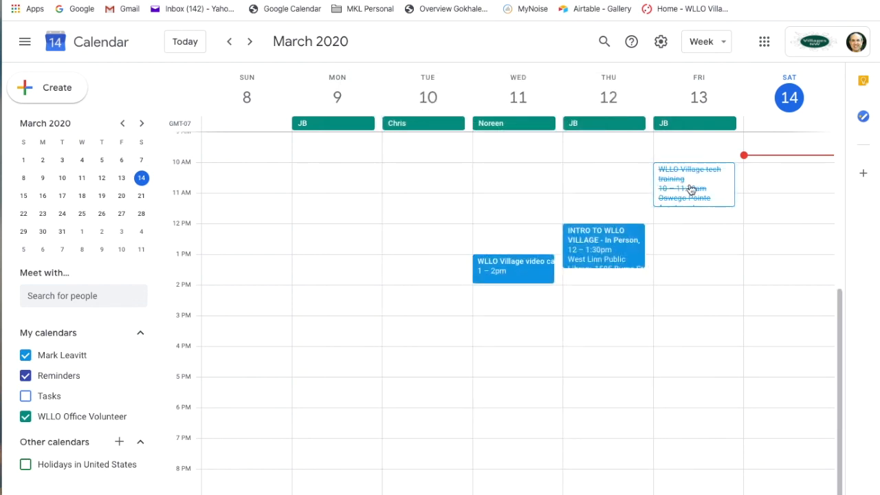
pyautogui.click(689, 185)
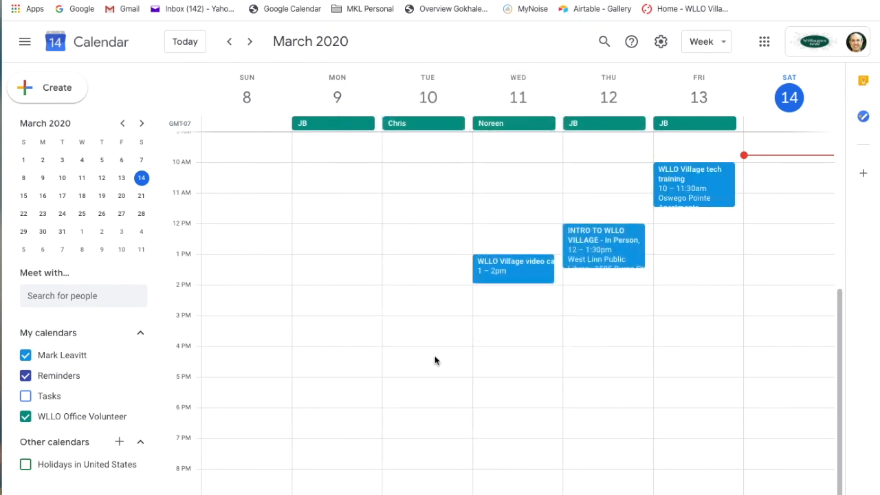
pyautogui.moveTo(486, 372)
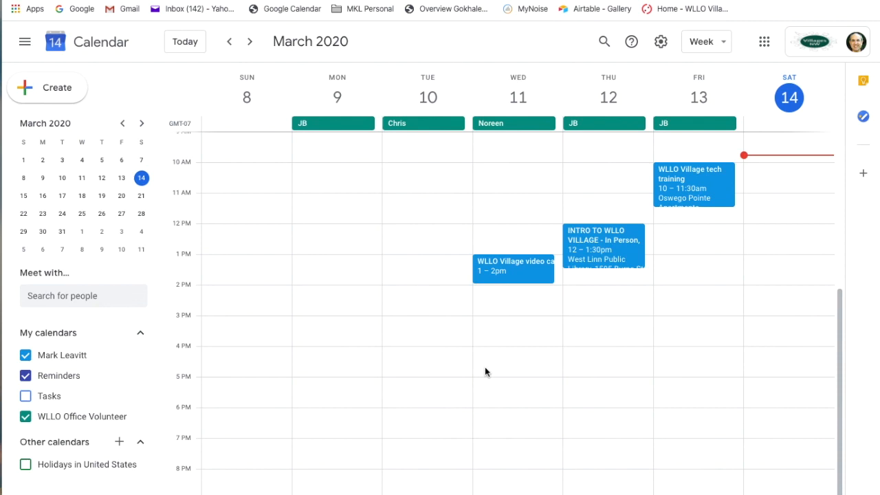